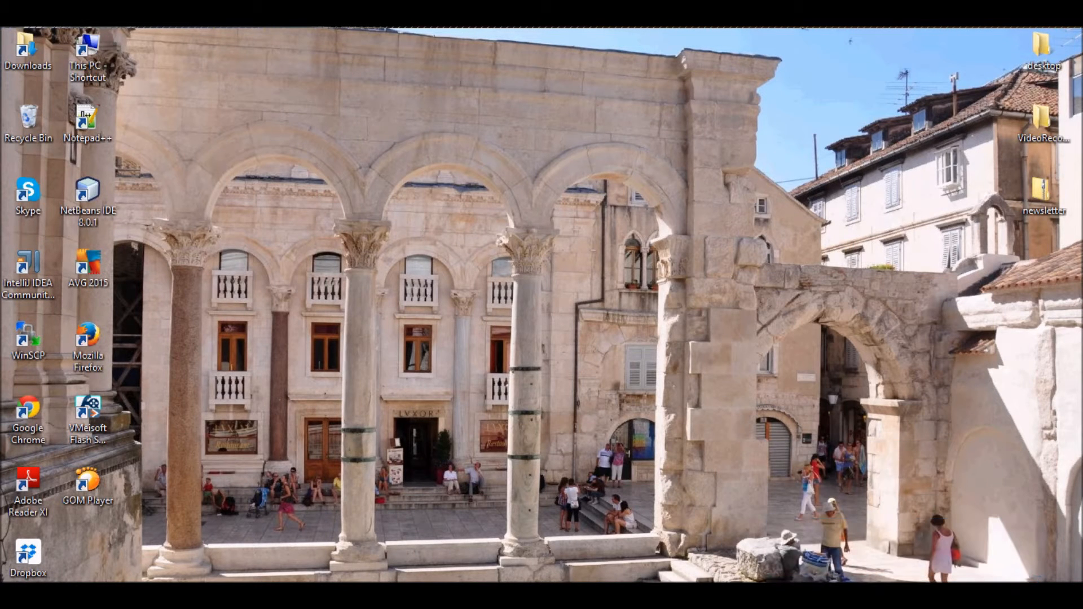
mouse_move(627, 297)
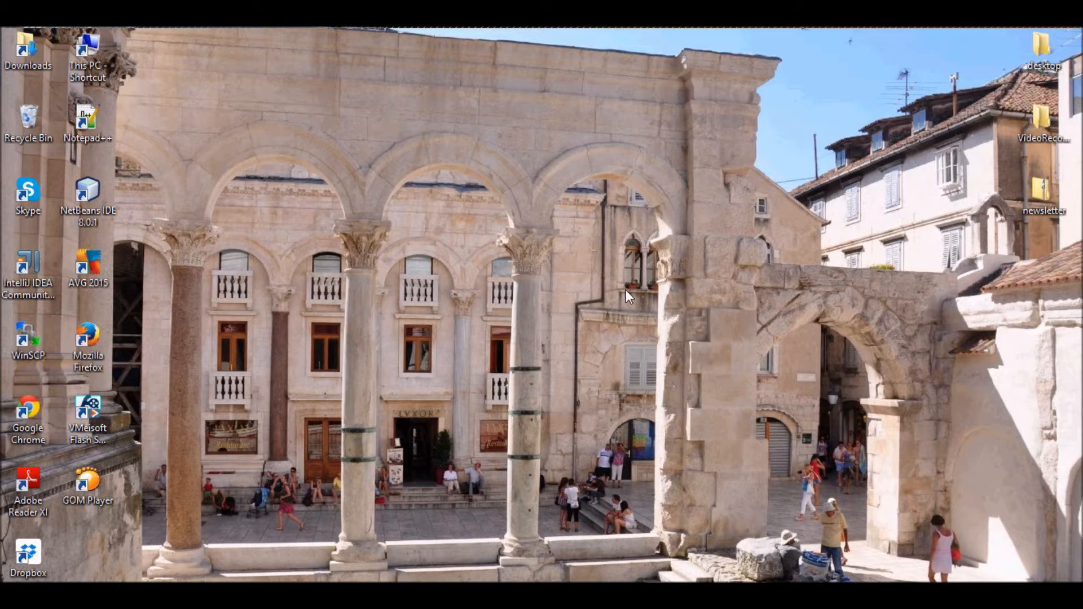
mouse_move(624, 289)
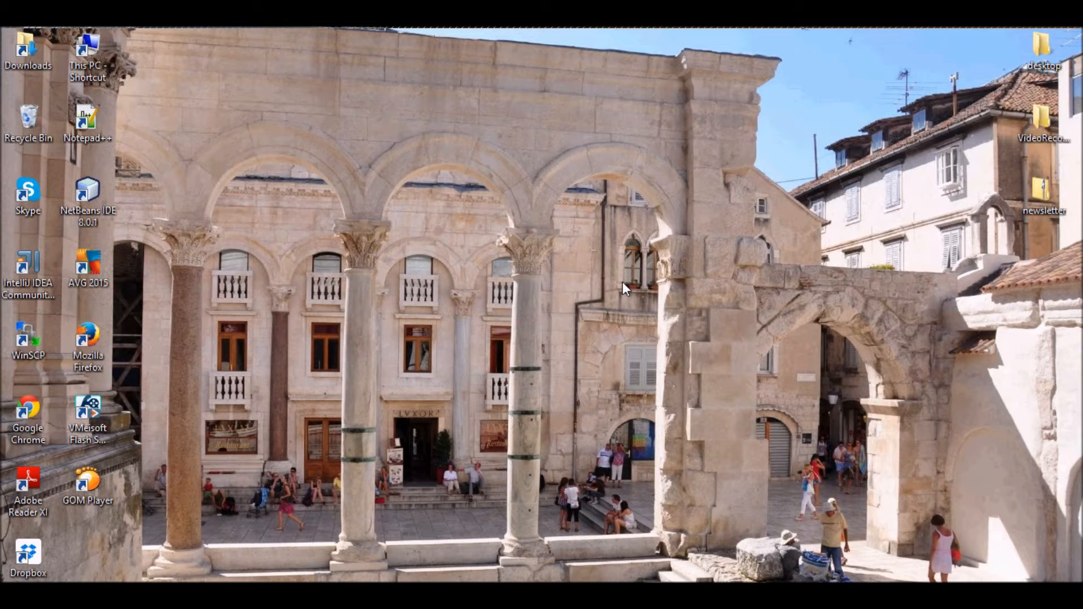
mouse_move(624, 287)
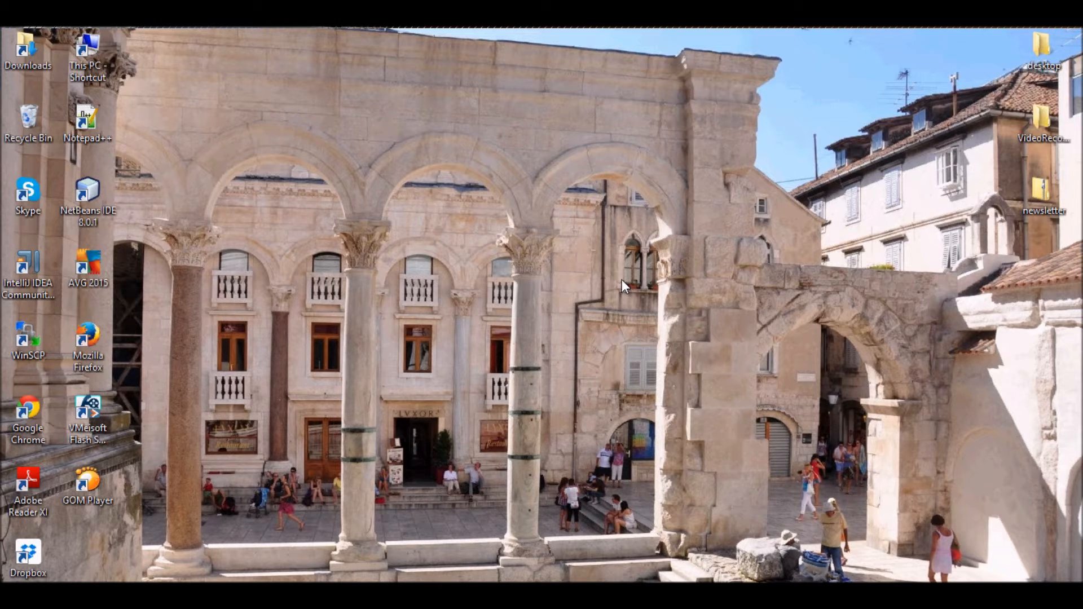
mouse_move(623, 285)
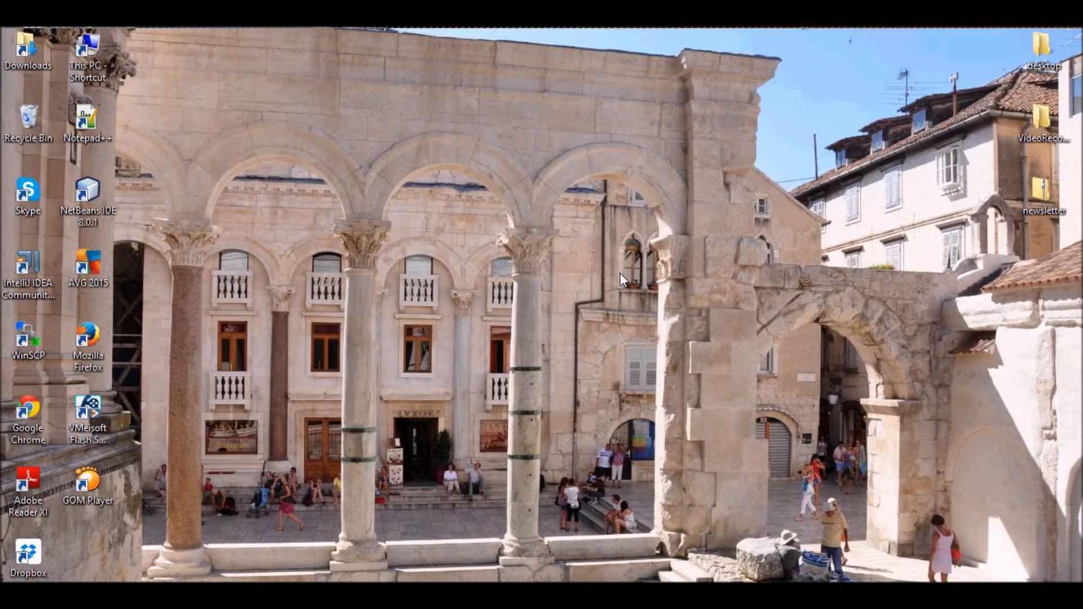
mouse_move(602, 307)
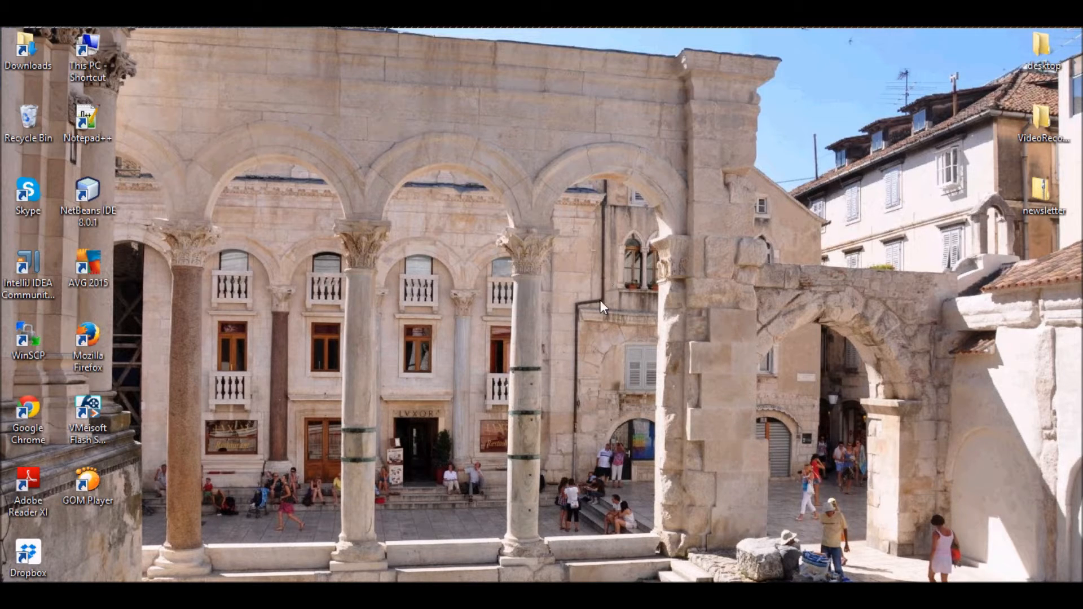
mouse_move(628, 260)
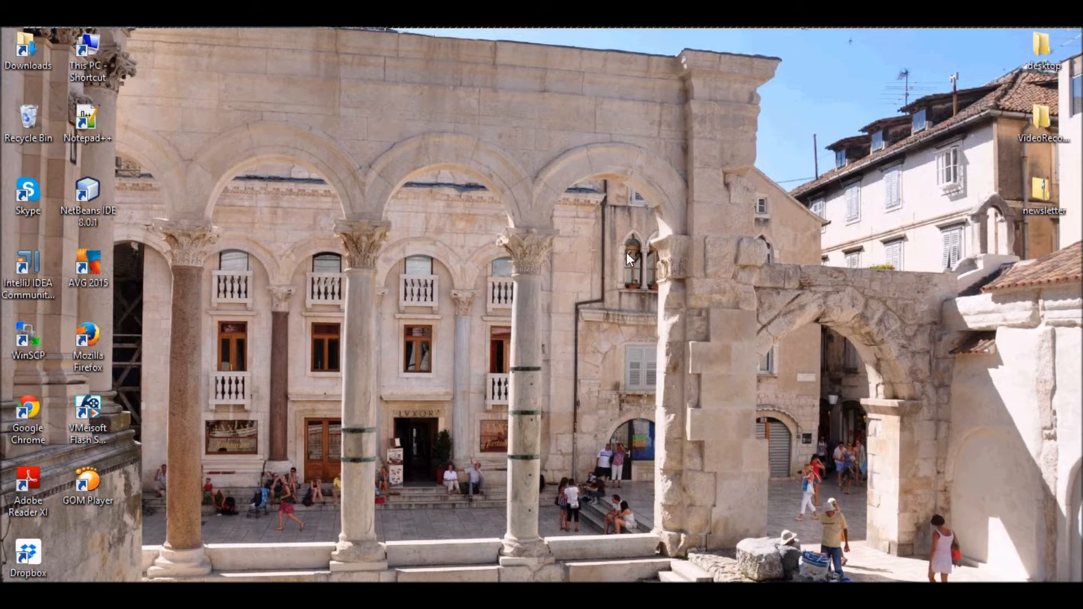
mouse_move(625, 358)
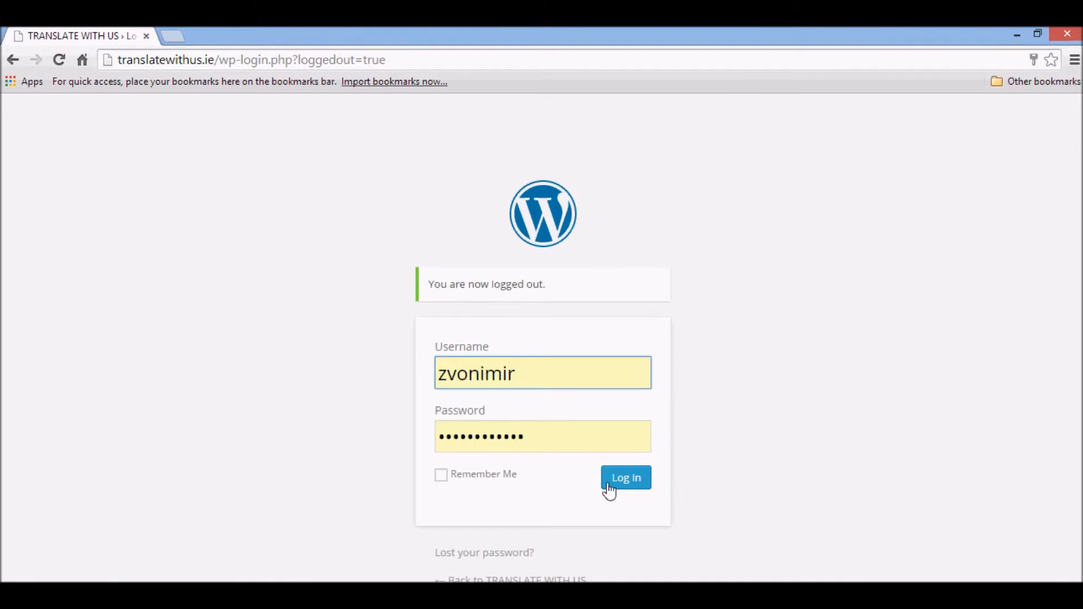
Submit the login credentials to reach the TRANSLATE WITH US admin Dashboard.
left_click(625, 478)
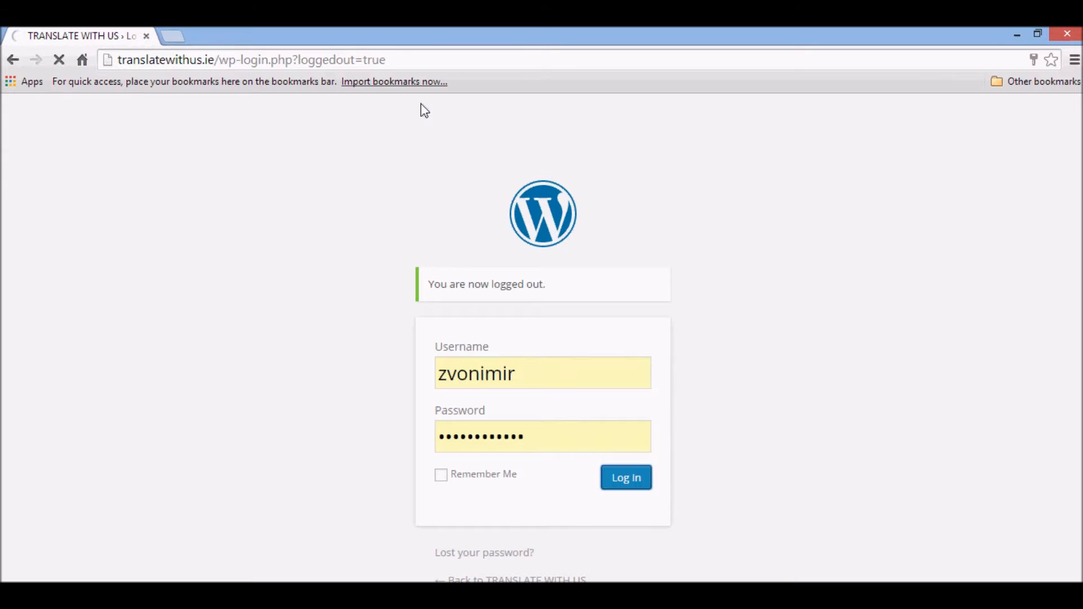
left_click(624, 478)
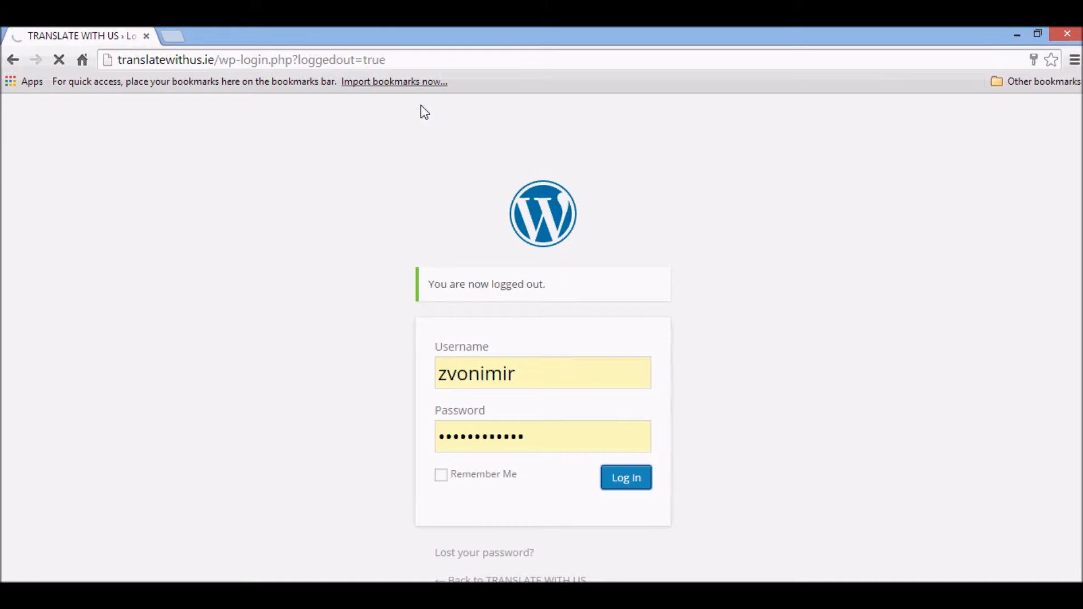
left_click(624, 478)
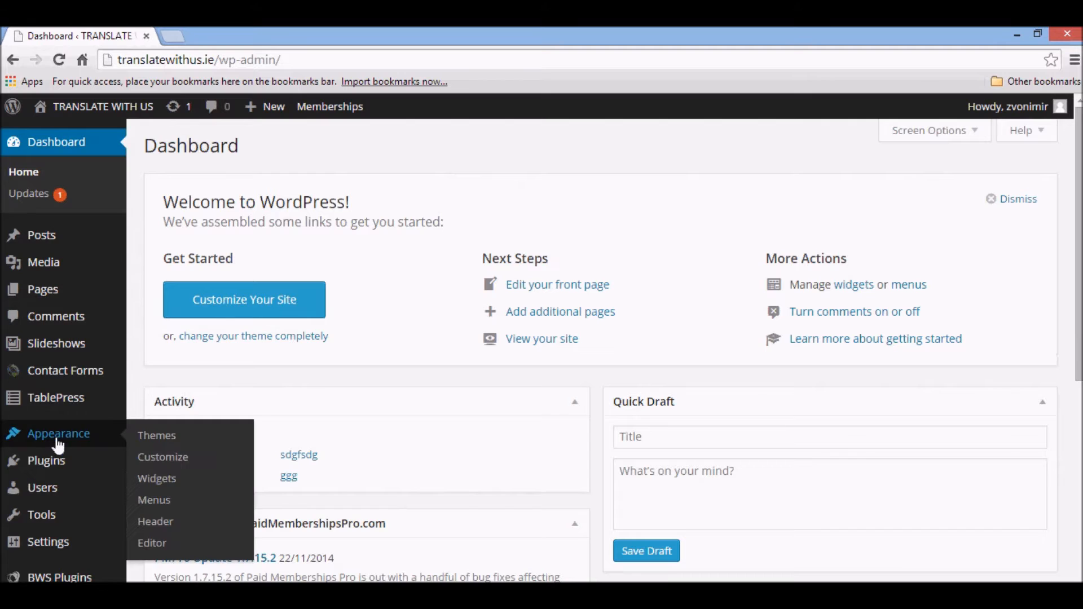
Load the Twenty Thirteen theme's header.php template in the theme file editor.
left_click(152, 543)
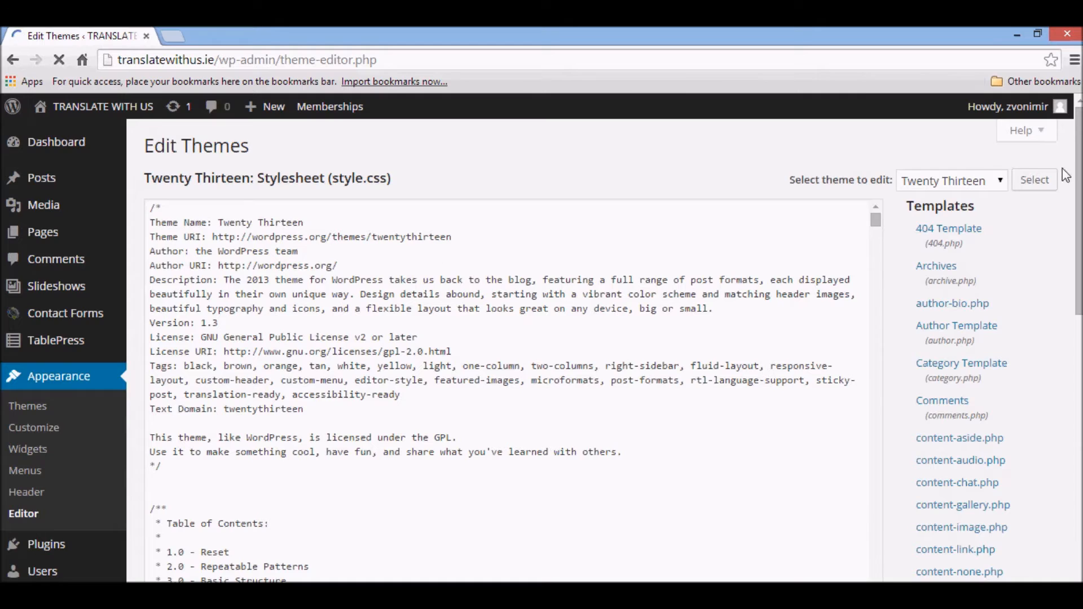
scroll("down", 3)
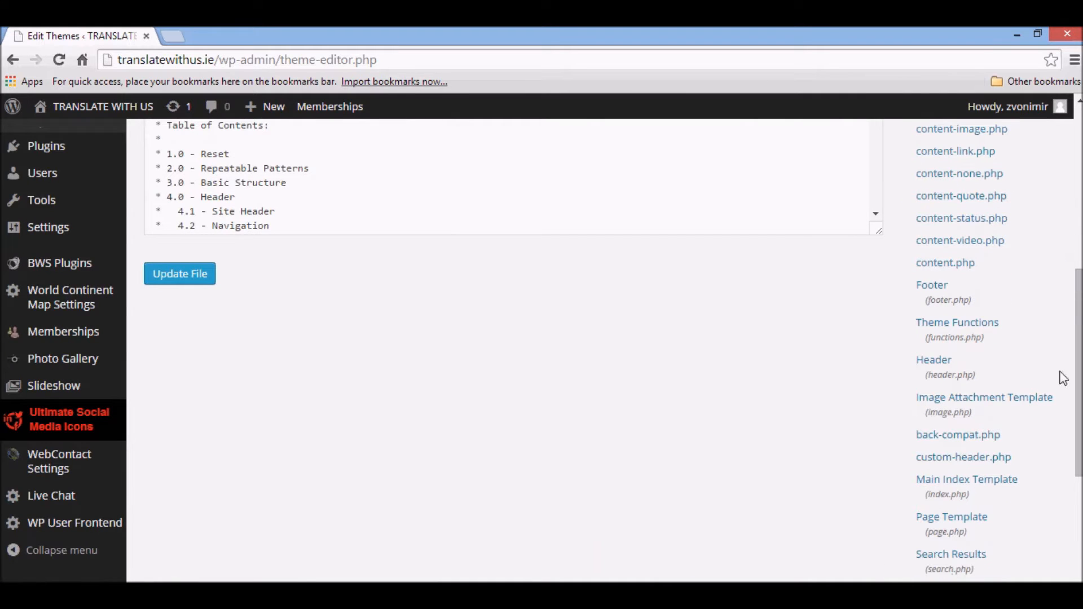
left_click(950, 366)
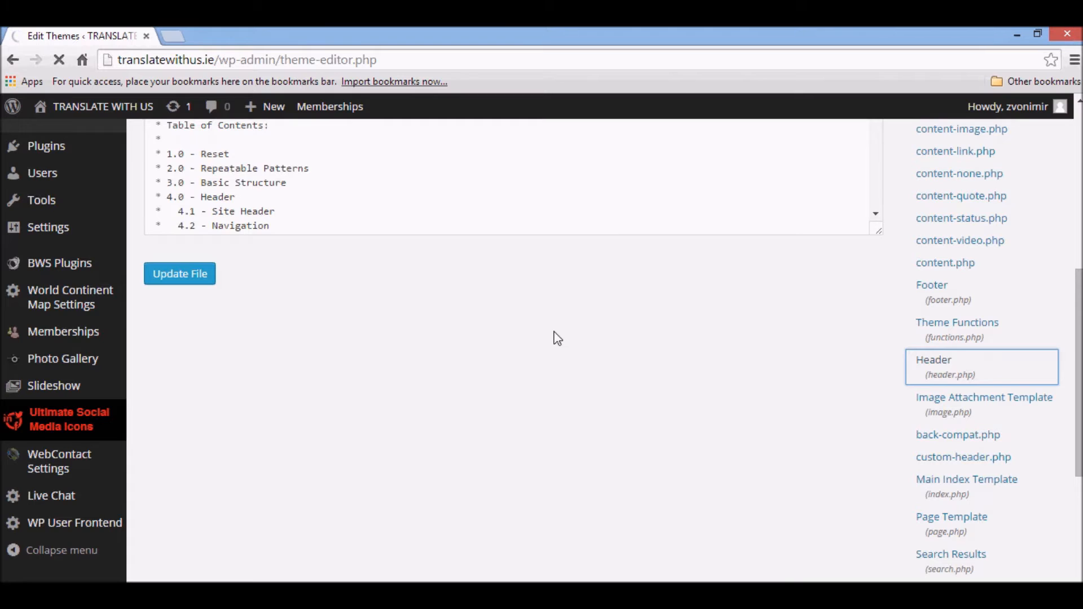
mouse_move(553, 327)
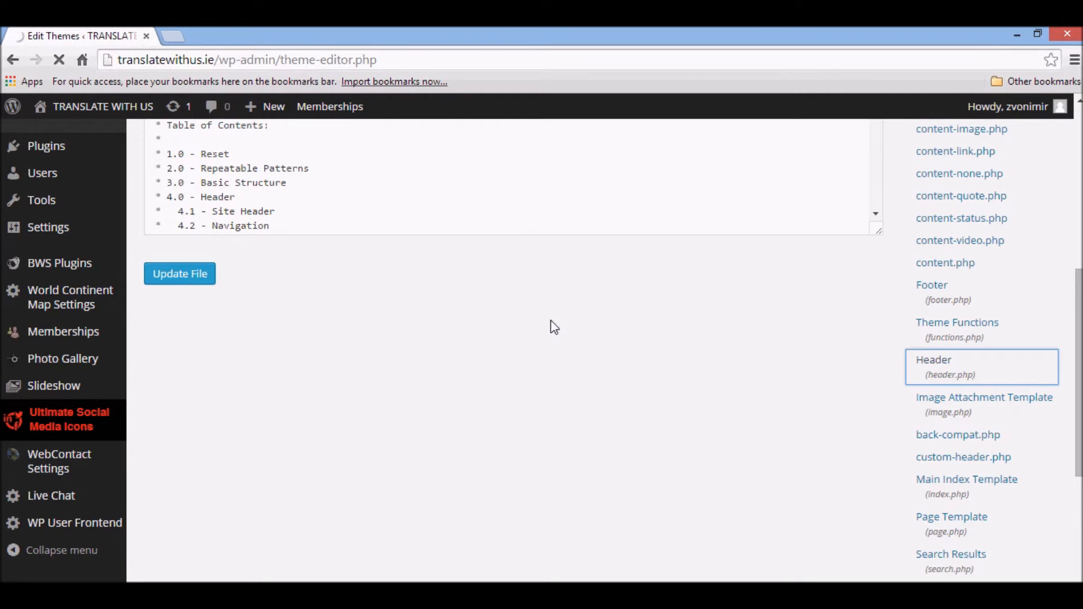
mouse_move(443, 373)
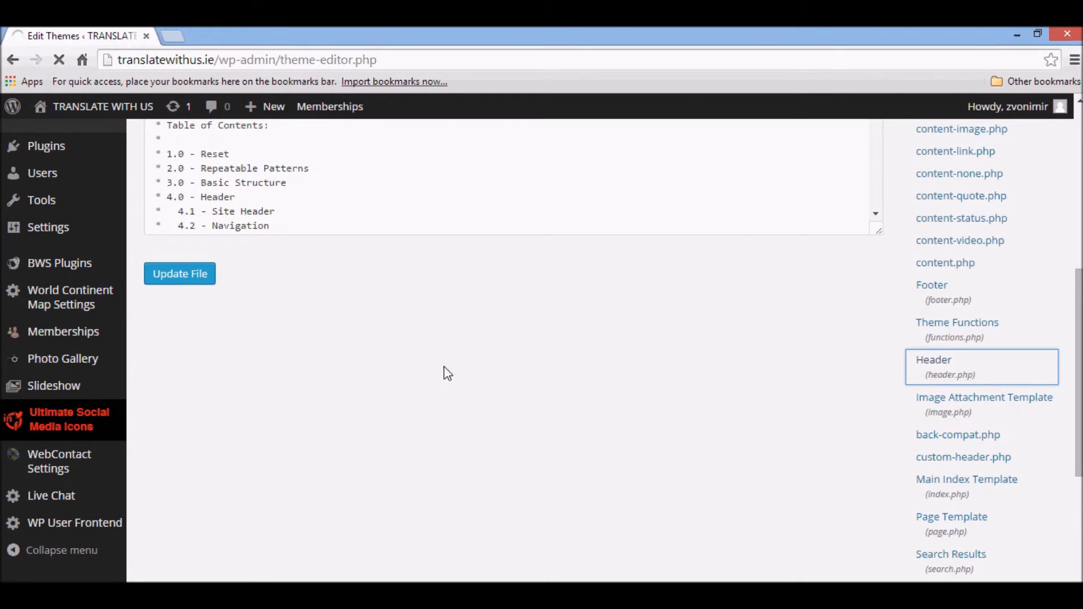
scroll("up", 3)
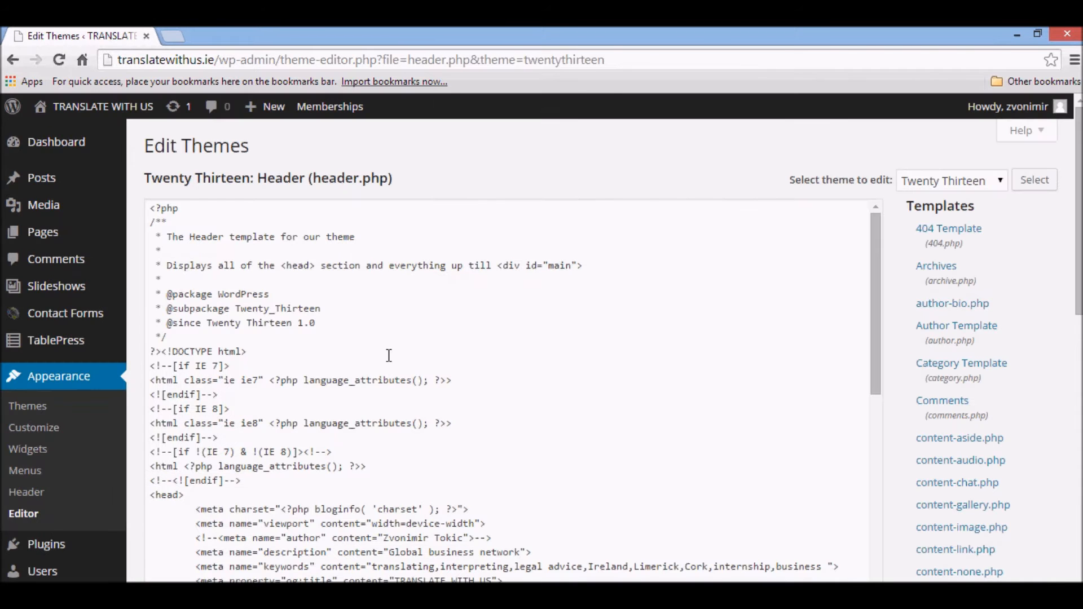
scroll("down", 3)
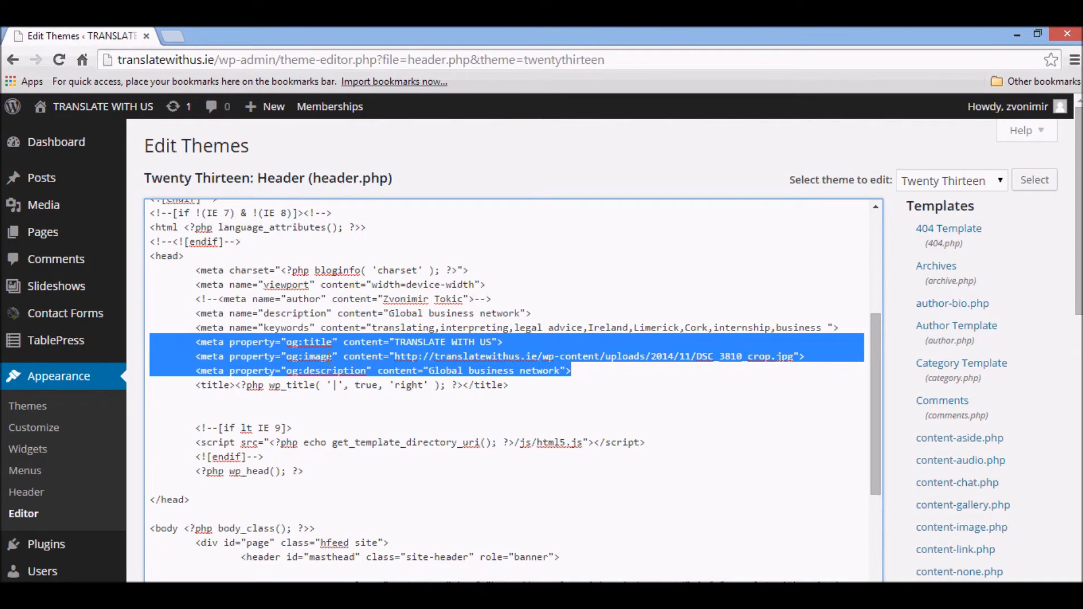
left_click(164, 254)
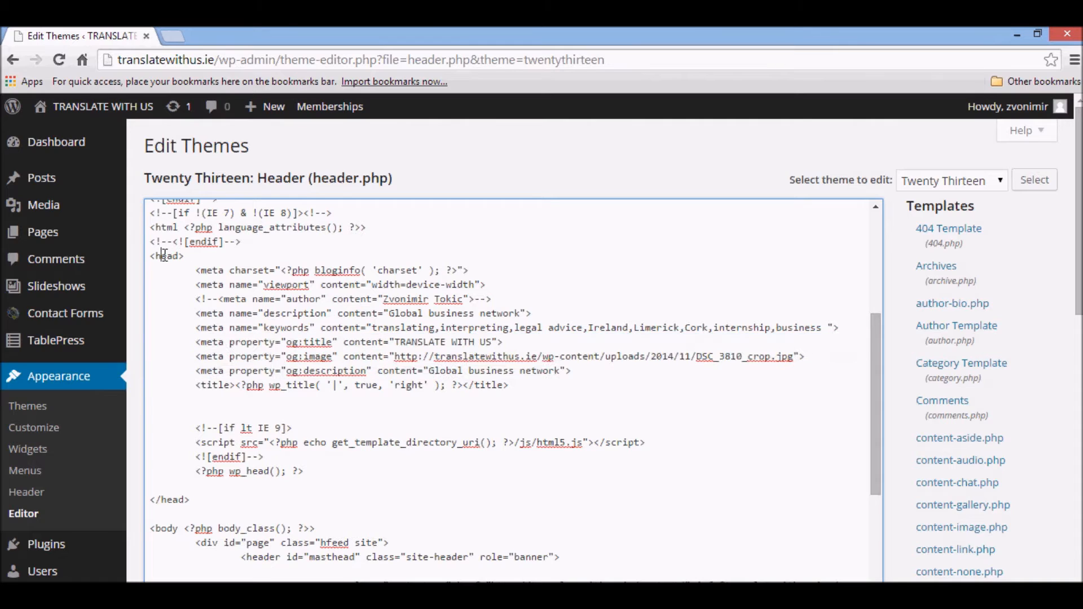
double_click(175, 499)
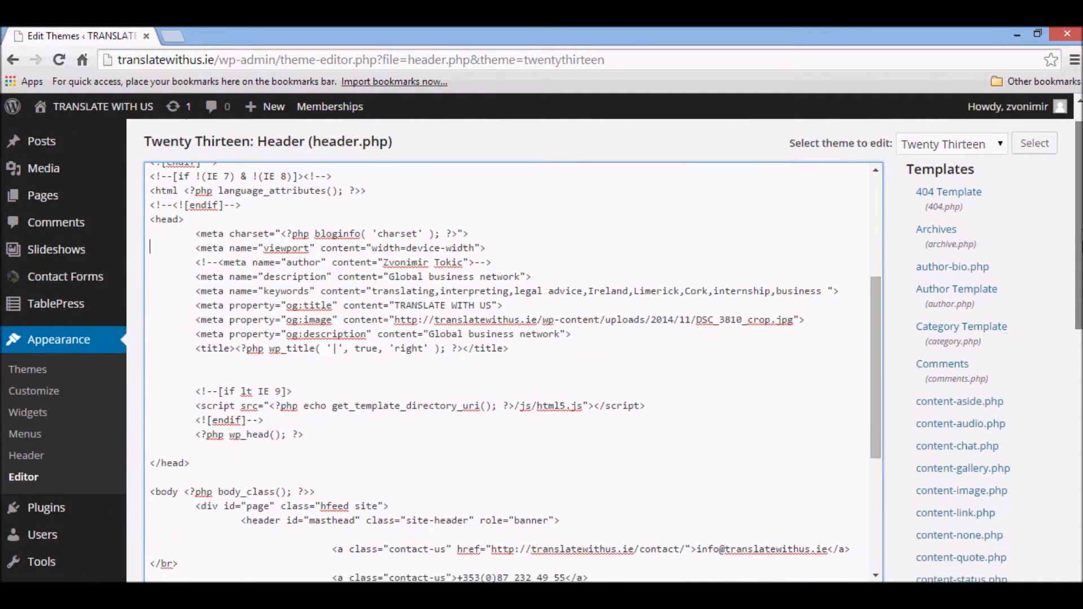
scroll("down", 3)
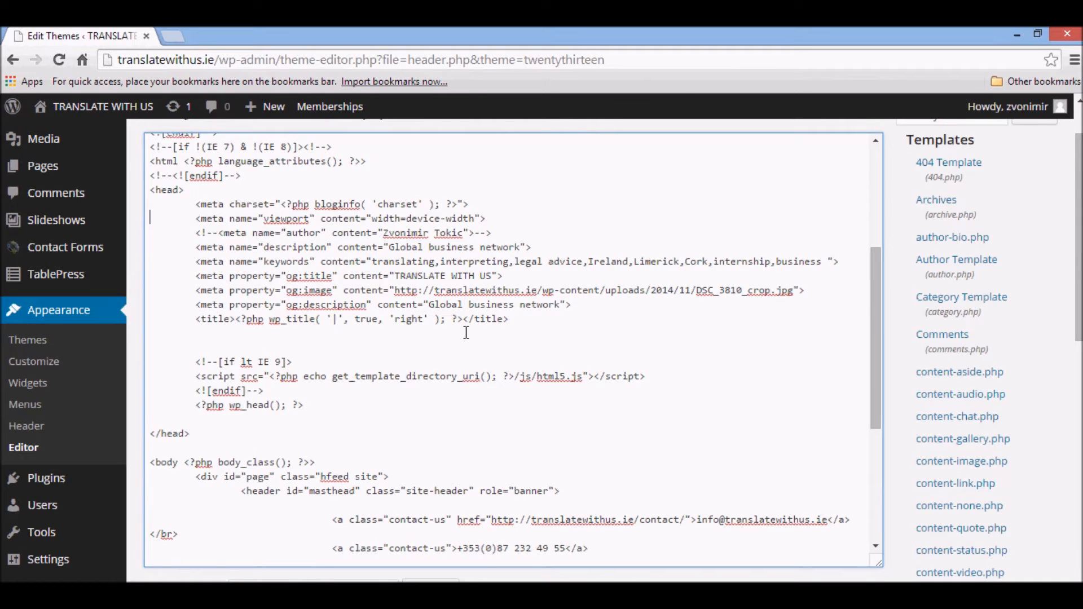
mouse_move(356, 283)
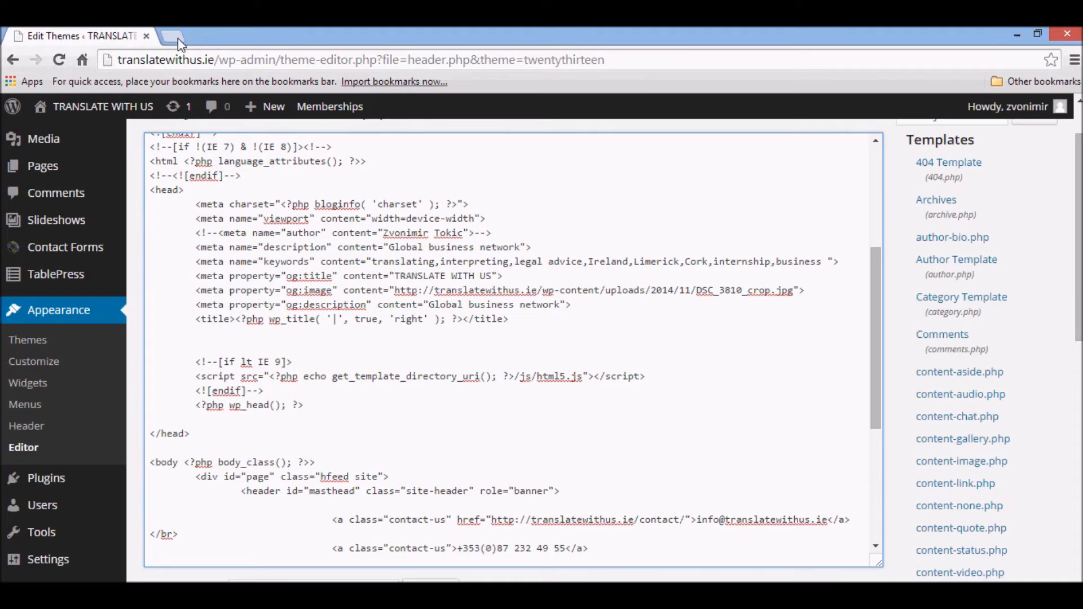
mouse_move(339, 273)
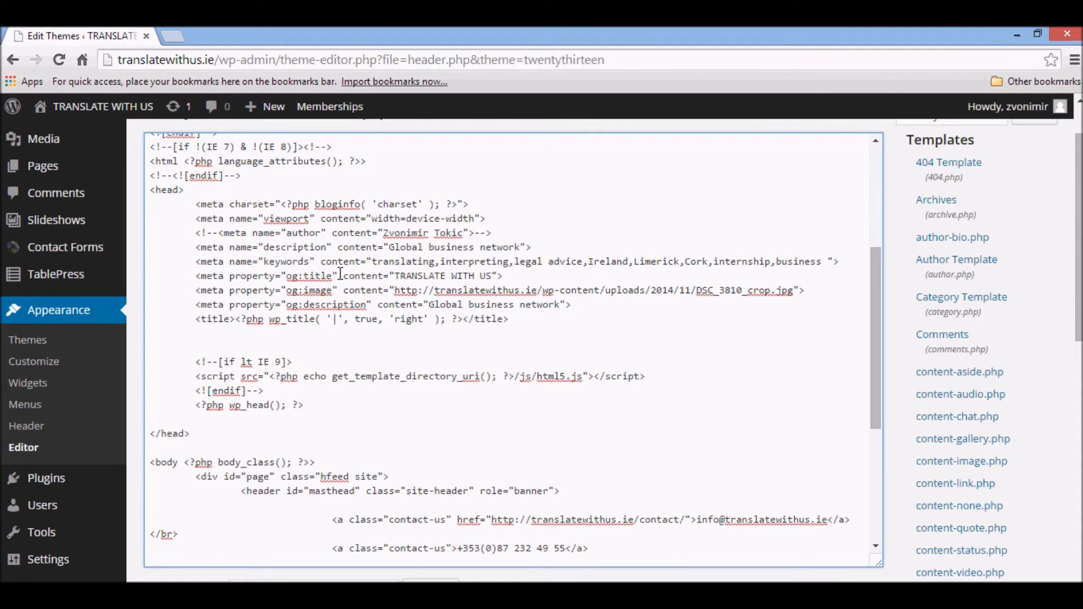
left_click(235, 36)
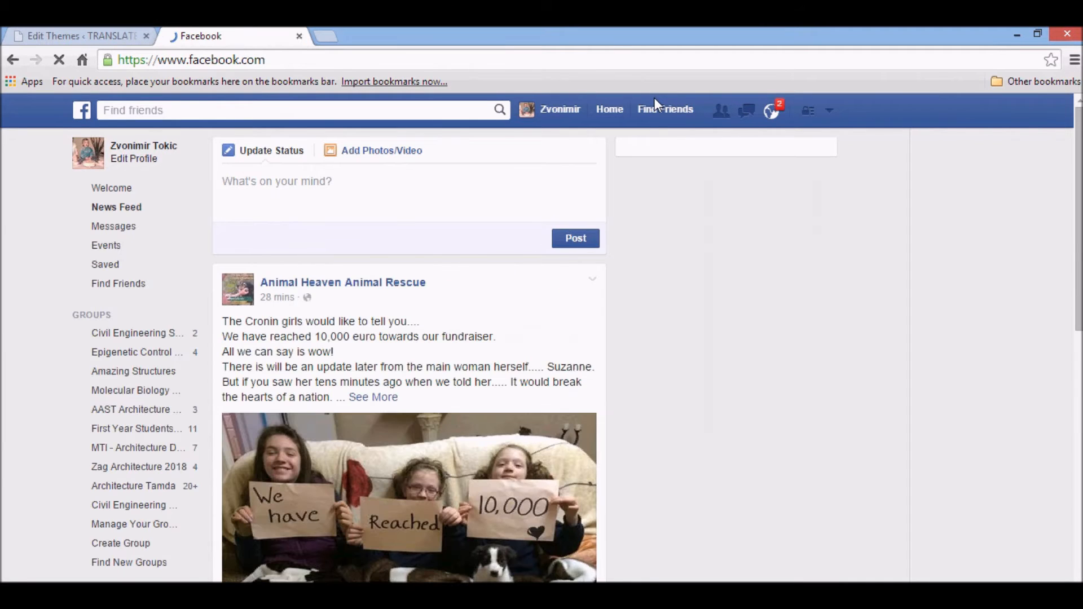
Copy the translatewithus.ie address from the WordPress tab and publish it as a Facebook status post.
left_click(75, 36)
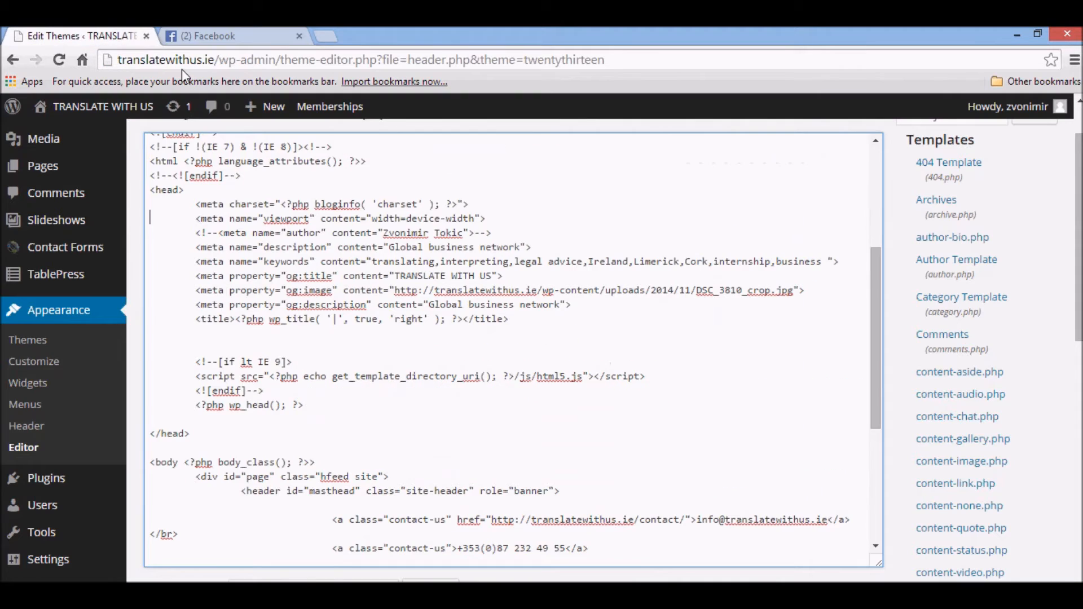
double_click(186, 59)
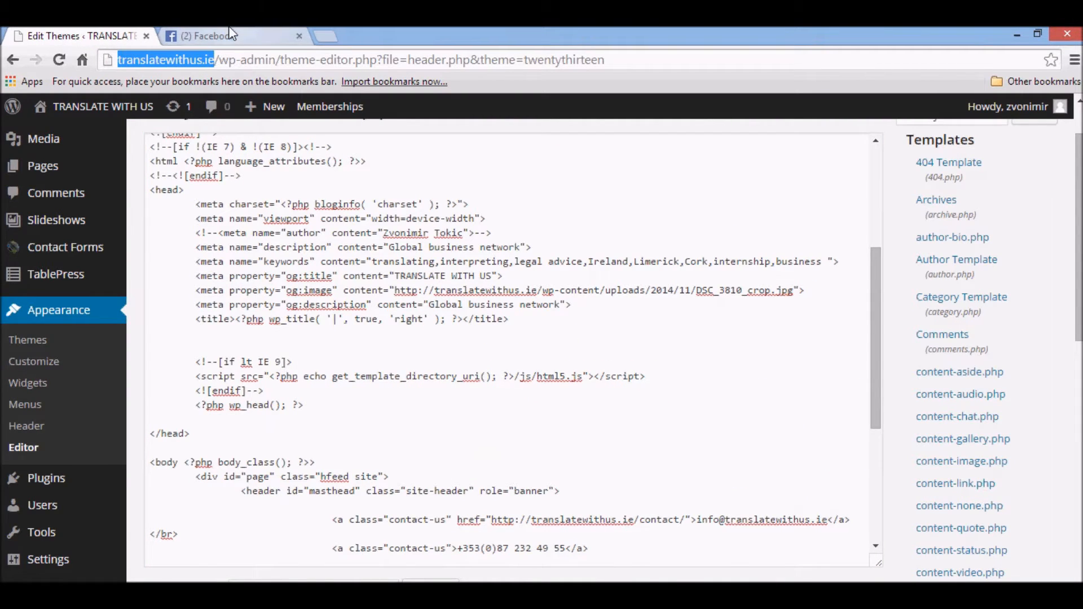
left_click(228, 35)
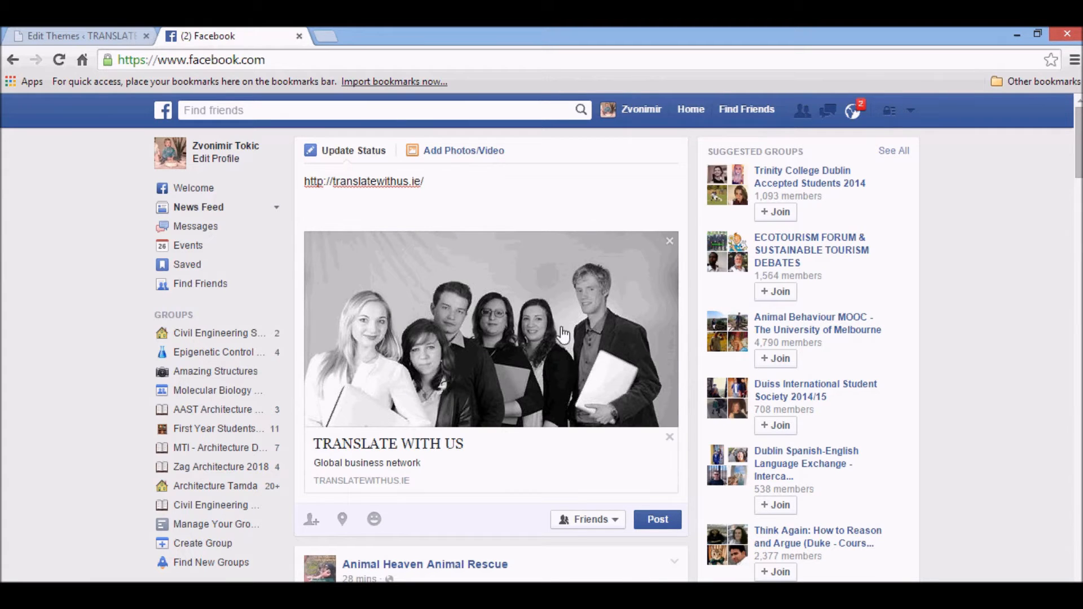
mouse_move(504, 342)
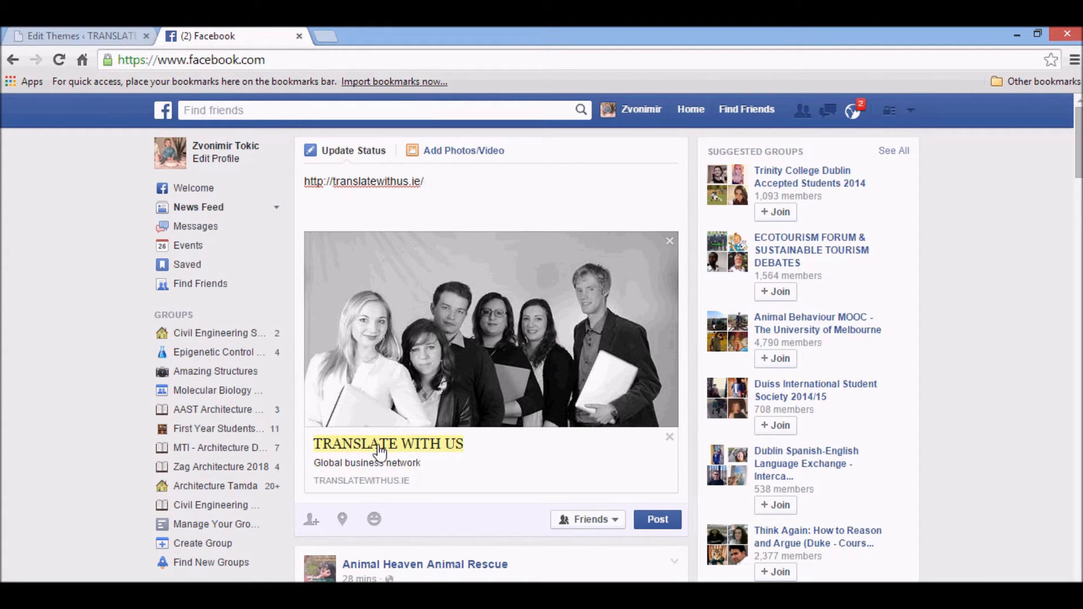
mouse_move(642, 358)
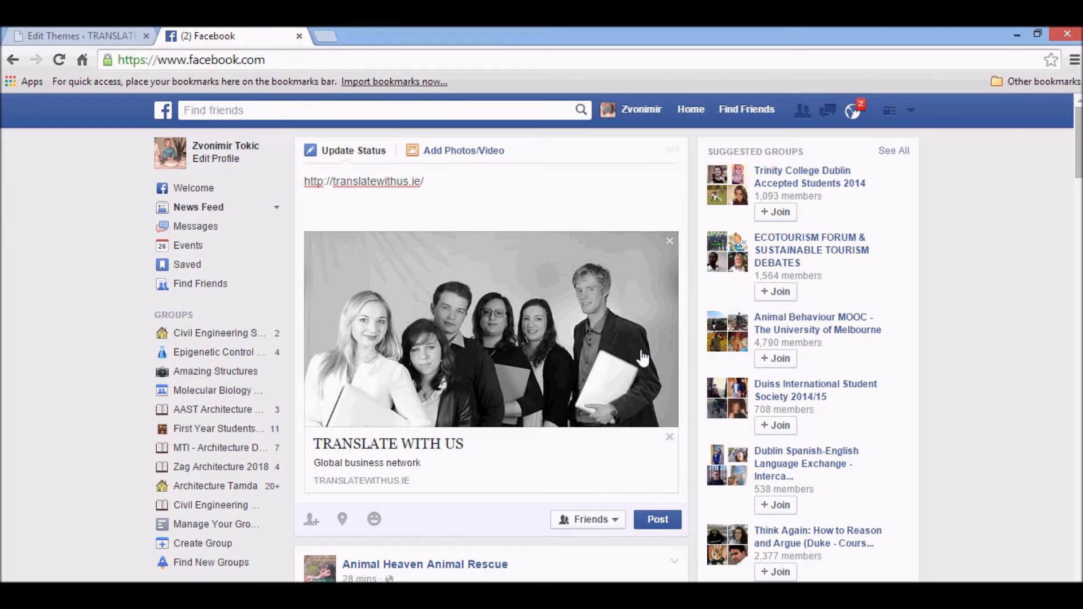
left_click(657, 519)
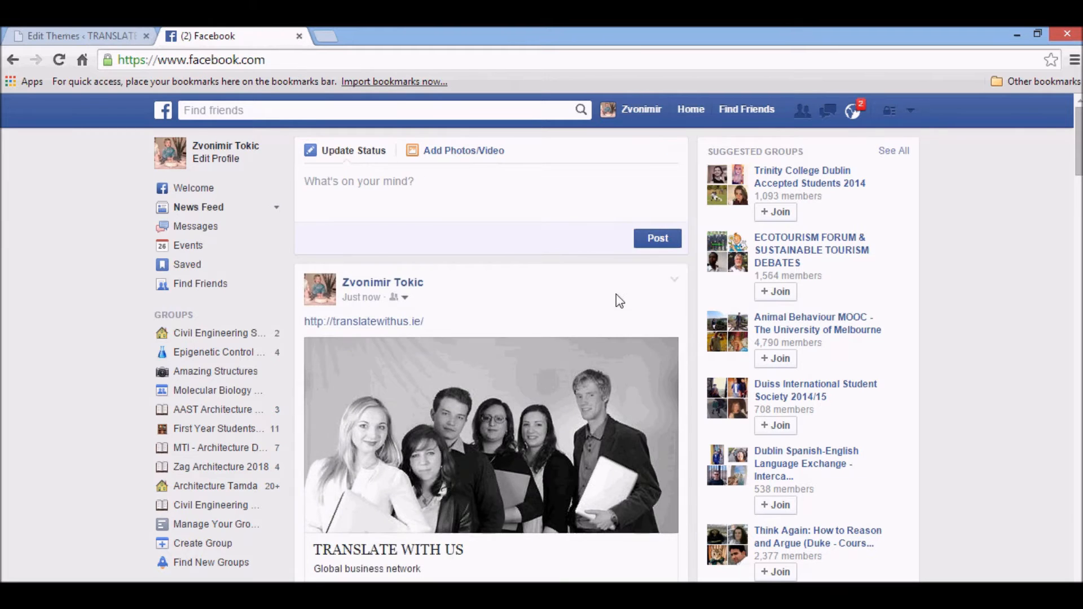
Compare the og:title value TRANSLATE WITH US with the Facebook post title, then select the og:image address.
scroll("down", 3)
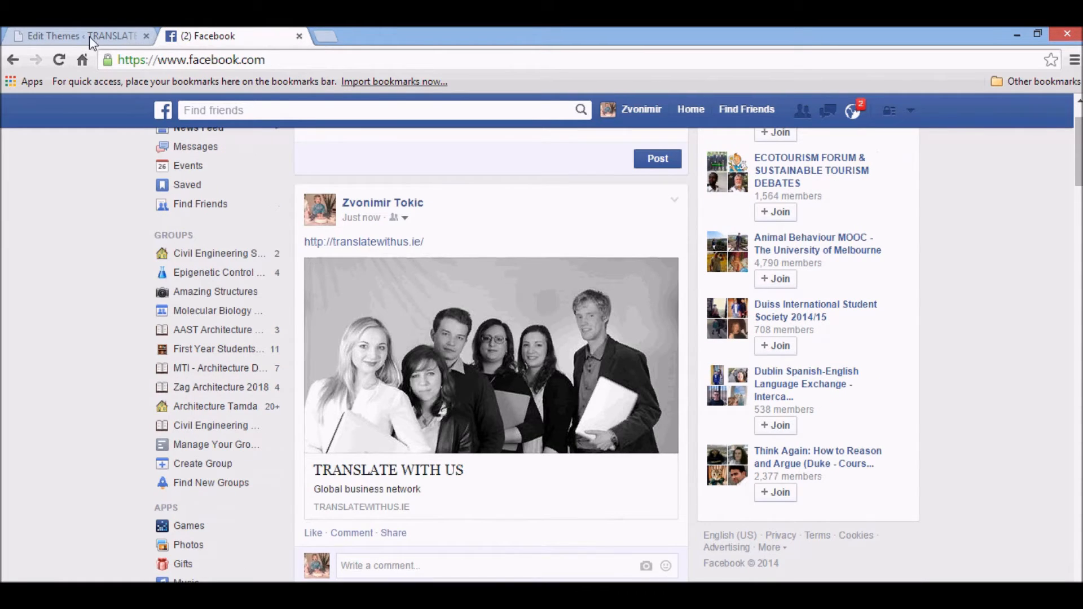
left_click(76, 36)
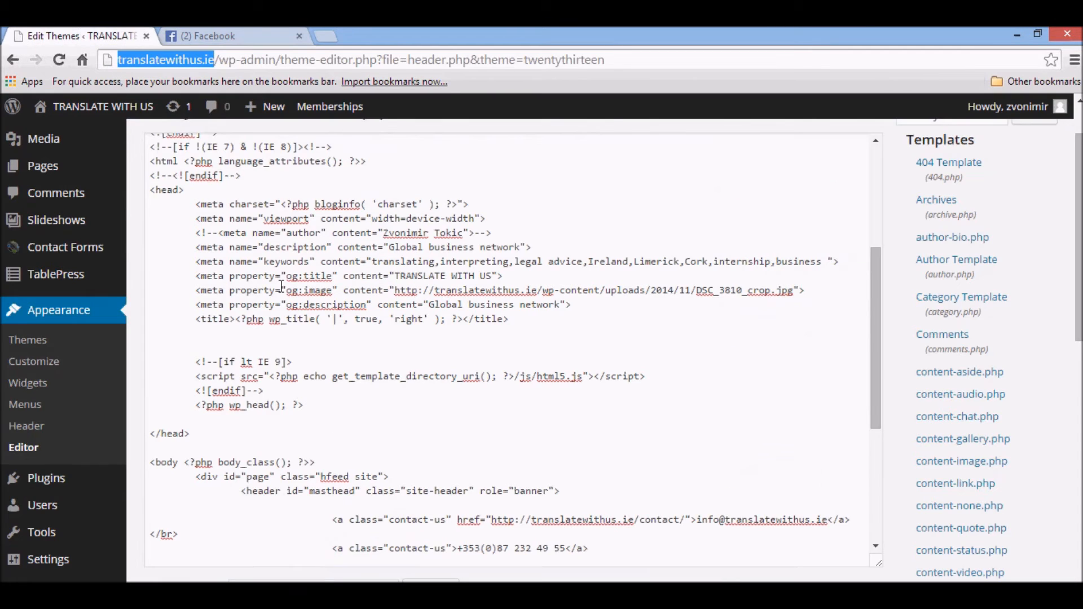
double_click(447, 276)
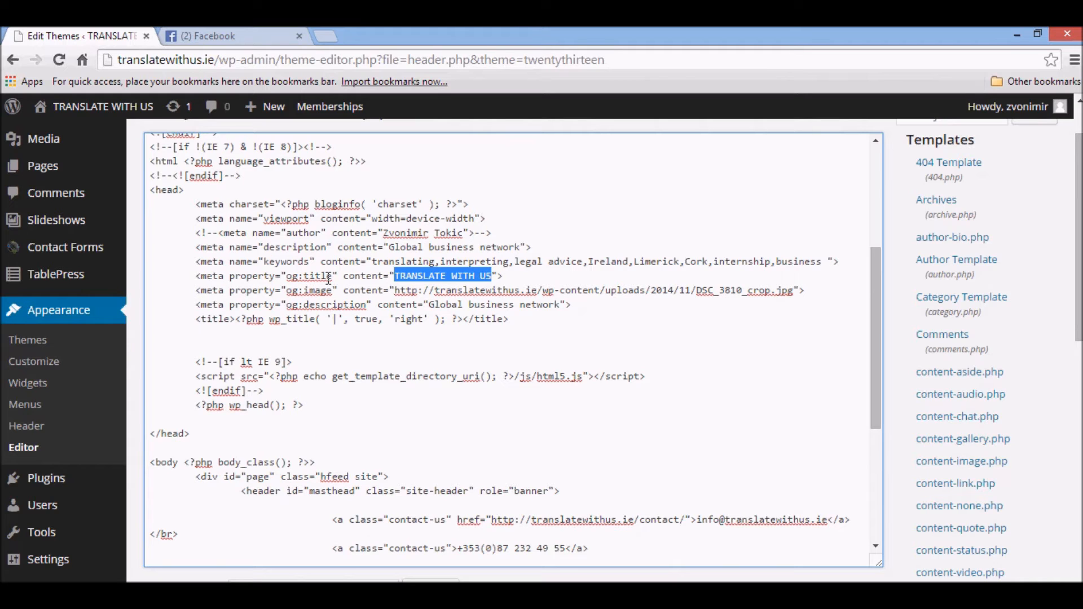
left_click(208, 36)
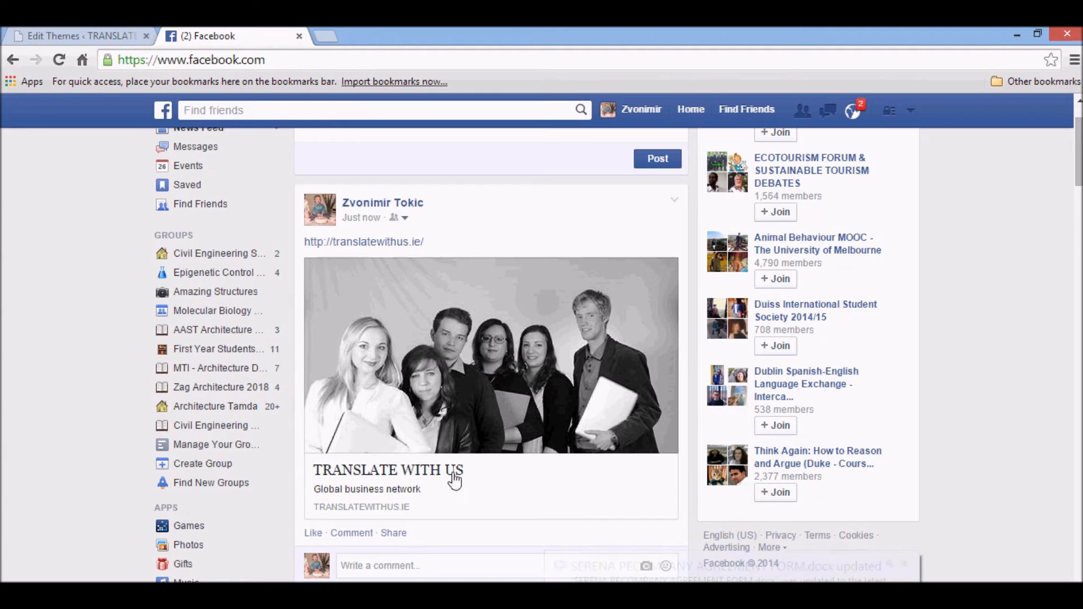
left_click(76, 35)
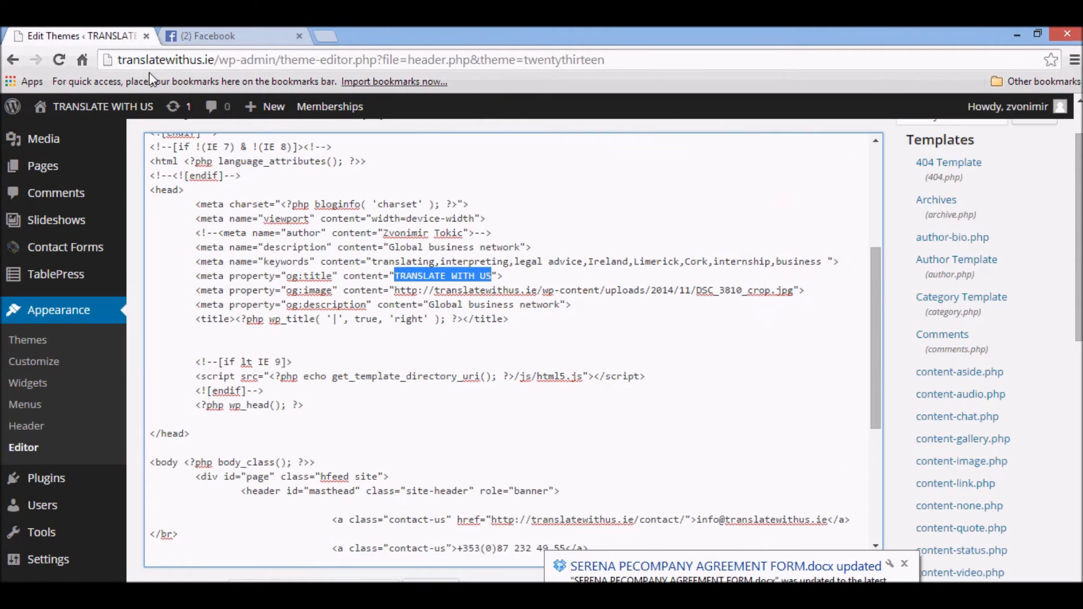
double_click(293, 290)
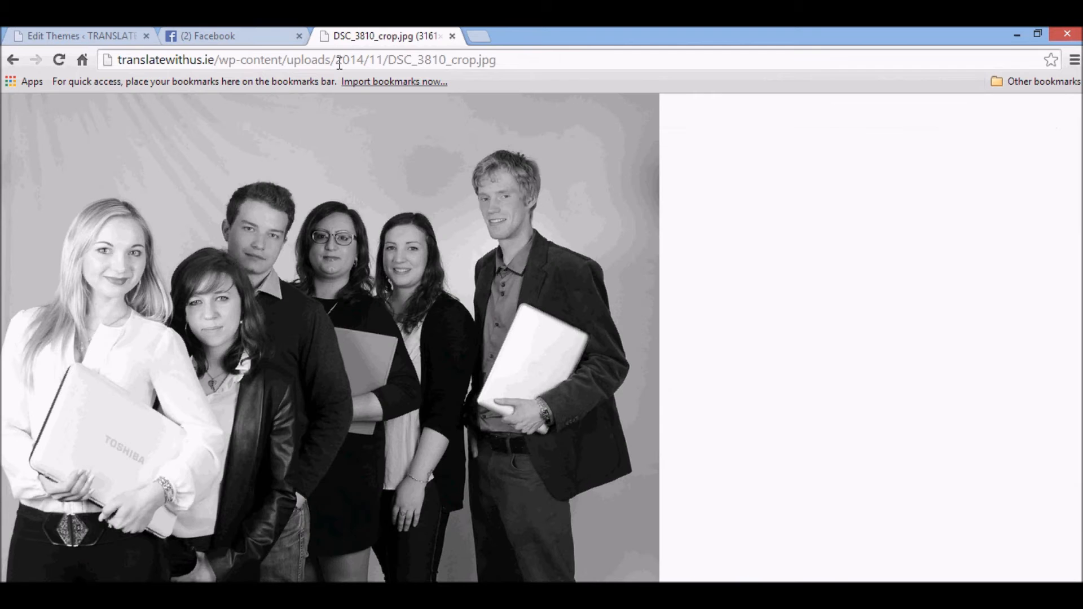
mouse_move(263, 238)
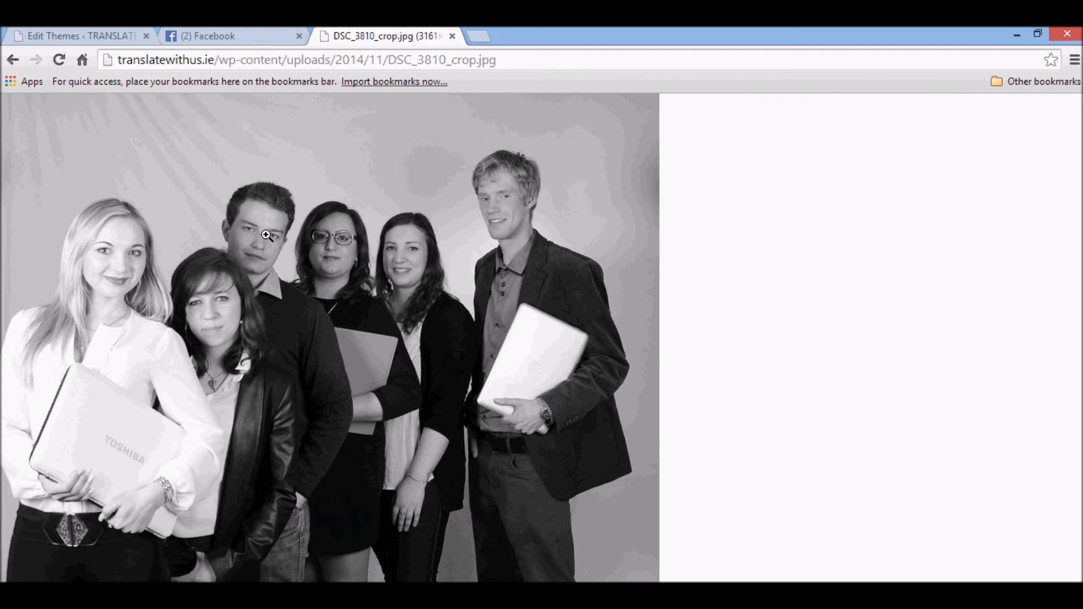
Compare the og:description text Global business network with the Facebook preview description and close the image tab.
left_click(79, 35)
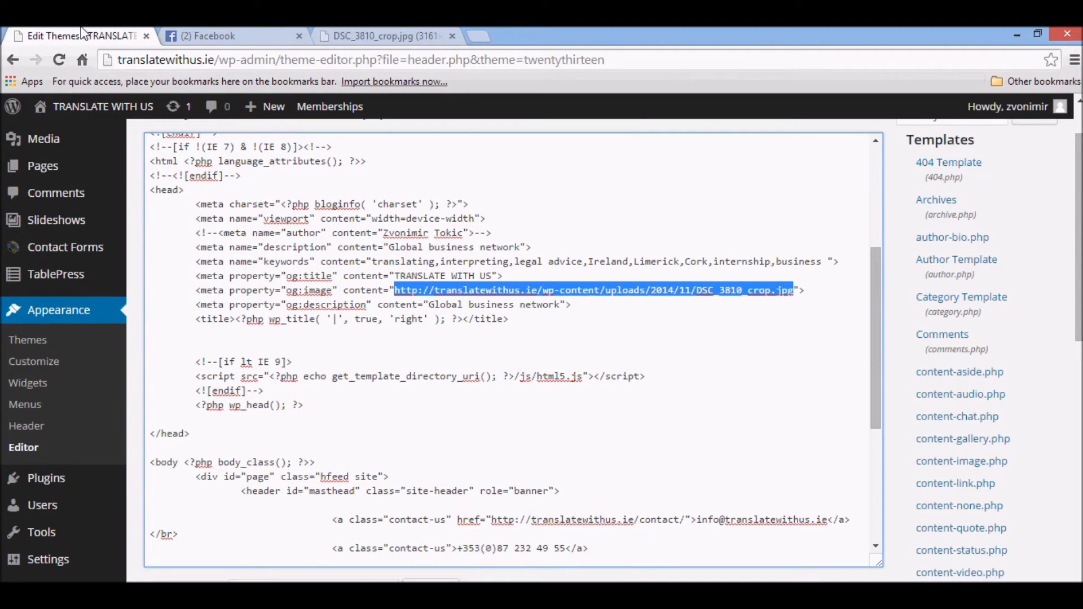
double_click(542, 303)
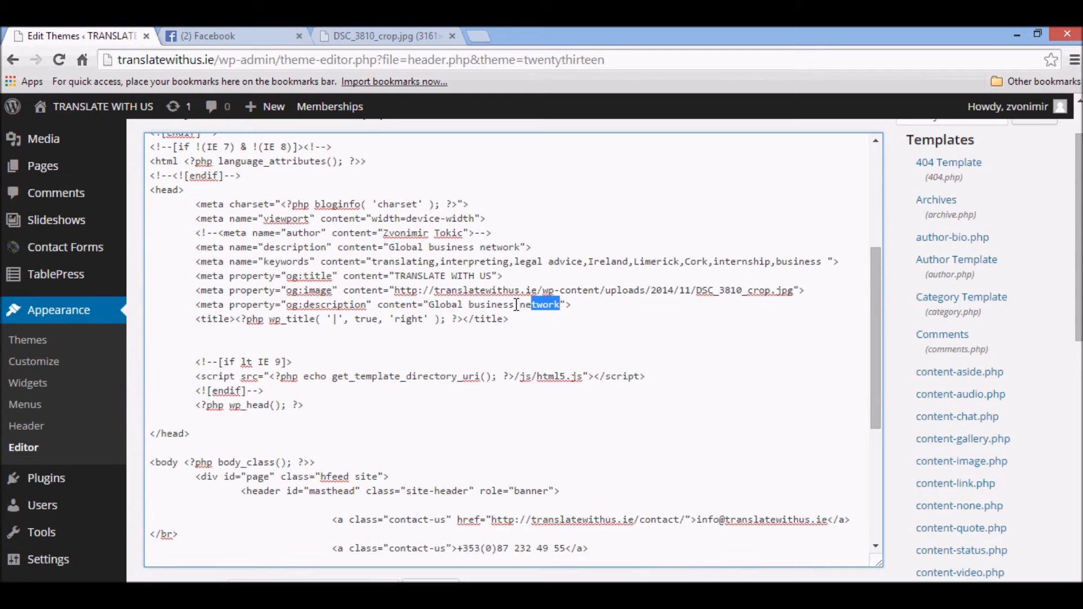
left_click(232, 36)
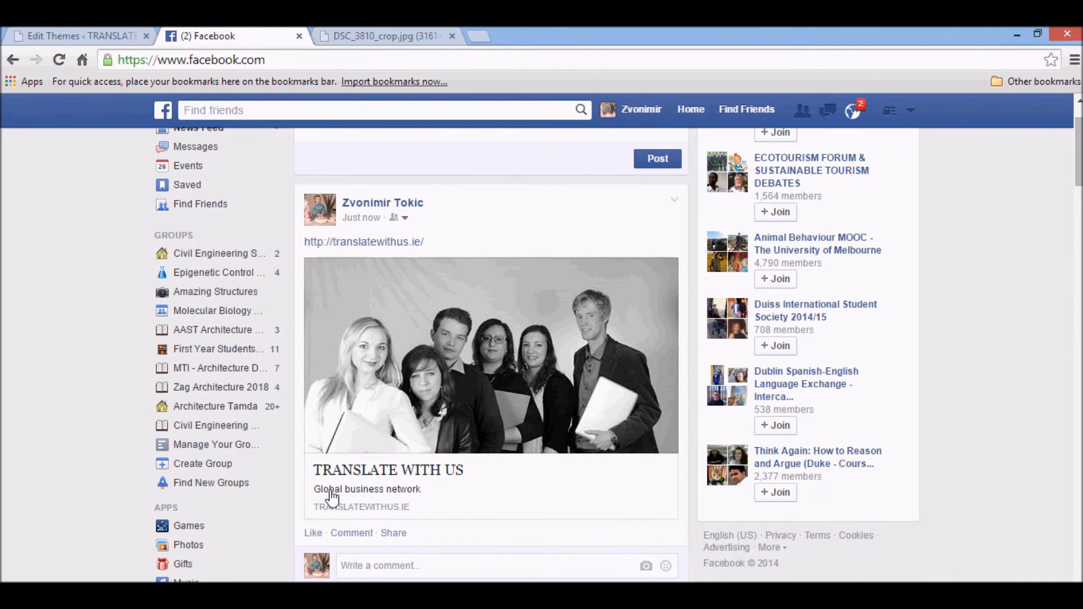
left_click(452, 36)
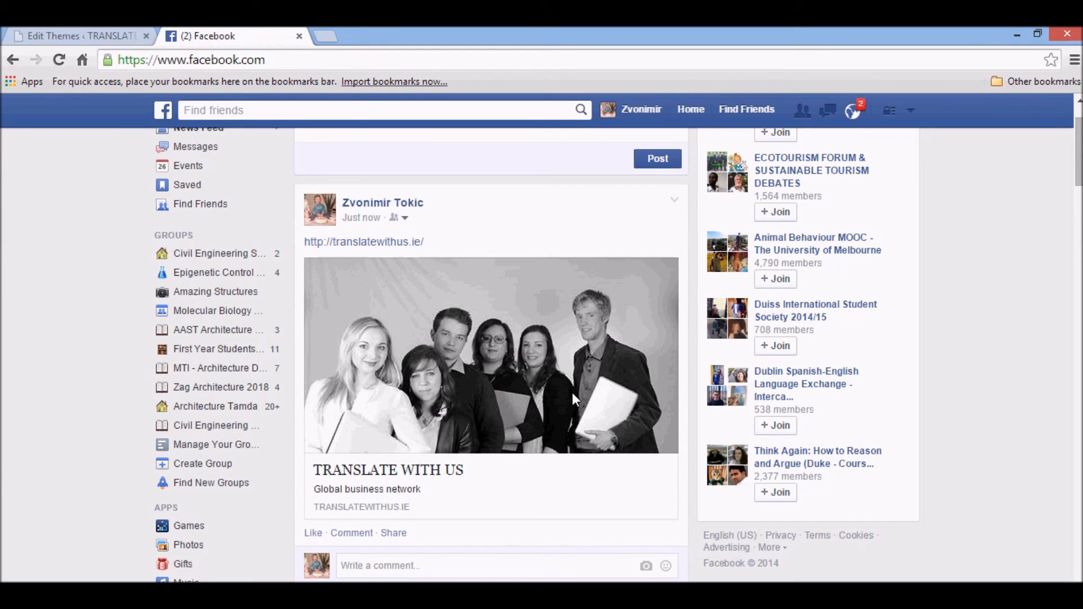
mouse_move(558, 336)
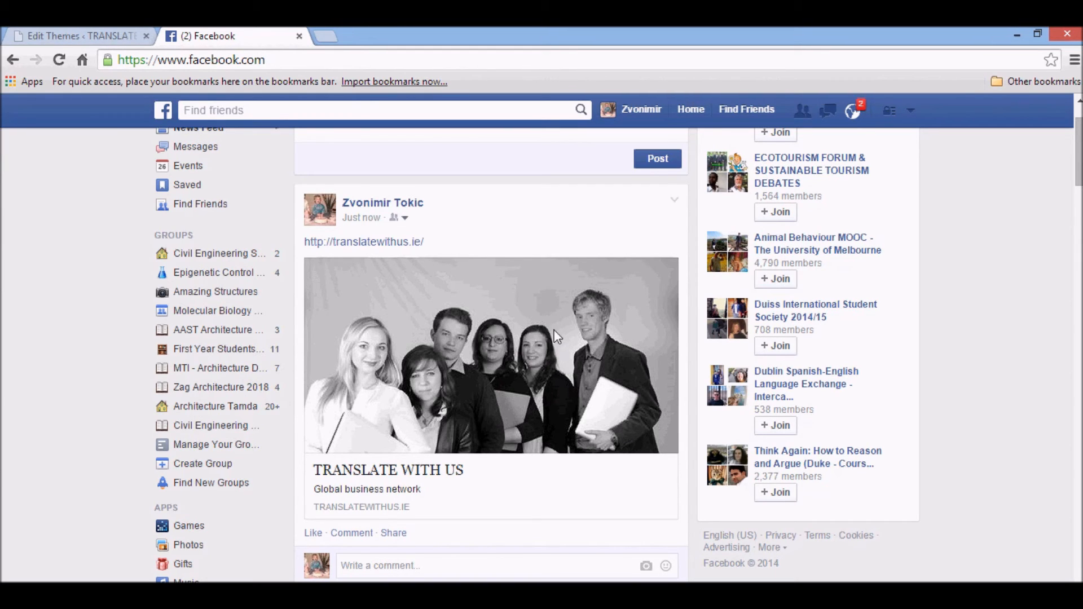
mouse_move(63, 283)
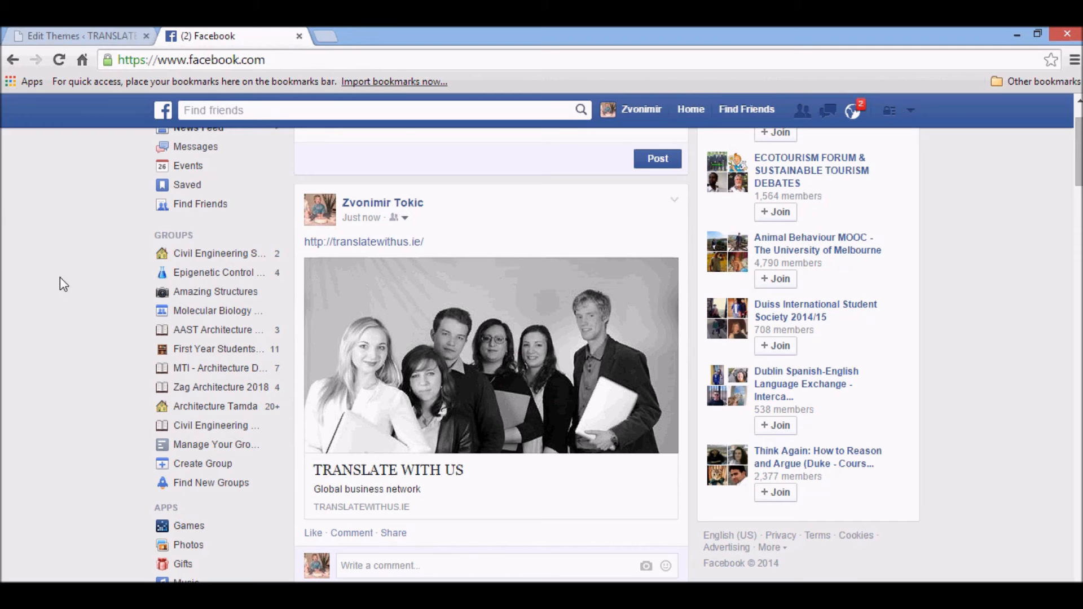
left_click(76, 36)
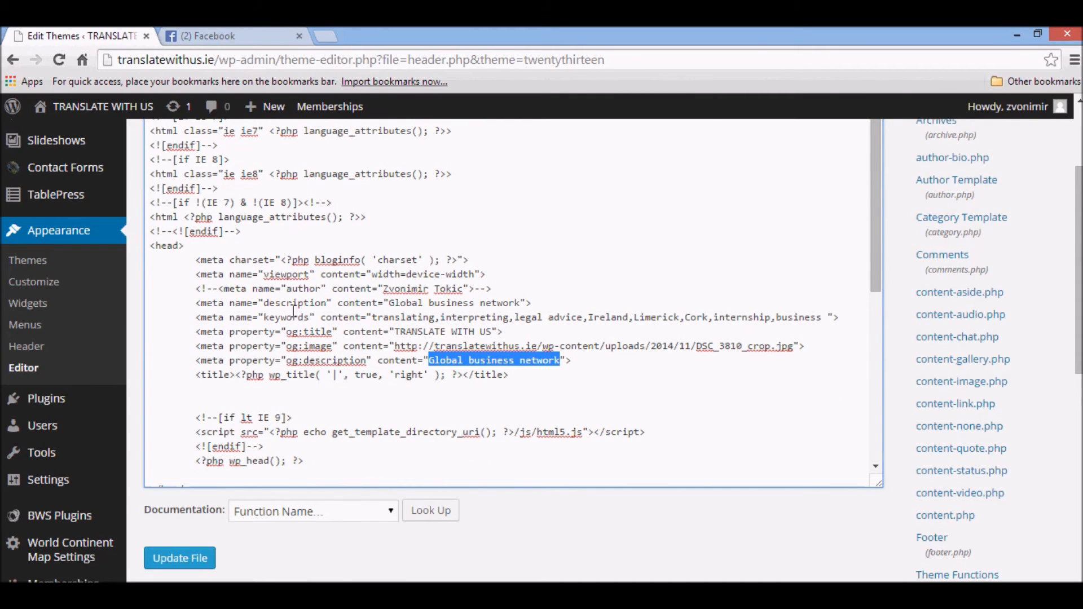
Highlight the og:title, og:image and og:description meta tag lines together in header.php.
left_click(570, 360)
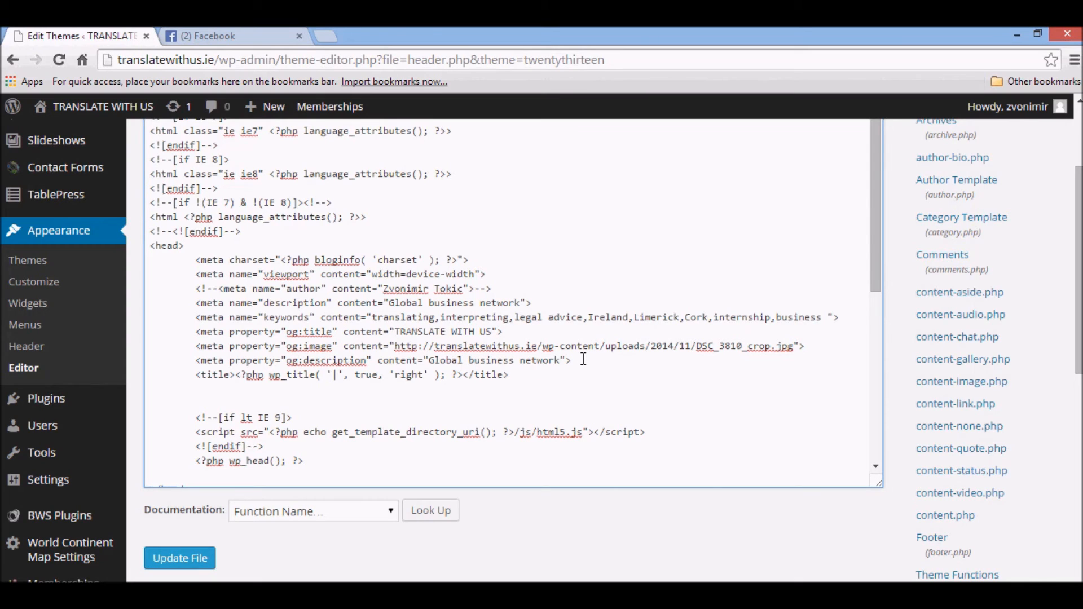
mouse_move(582, 345)
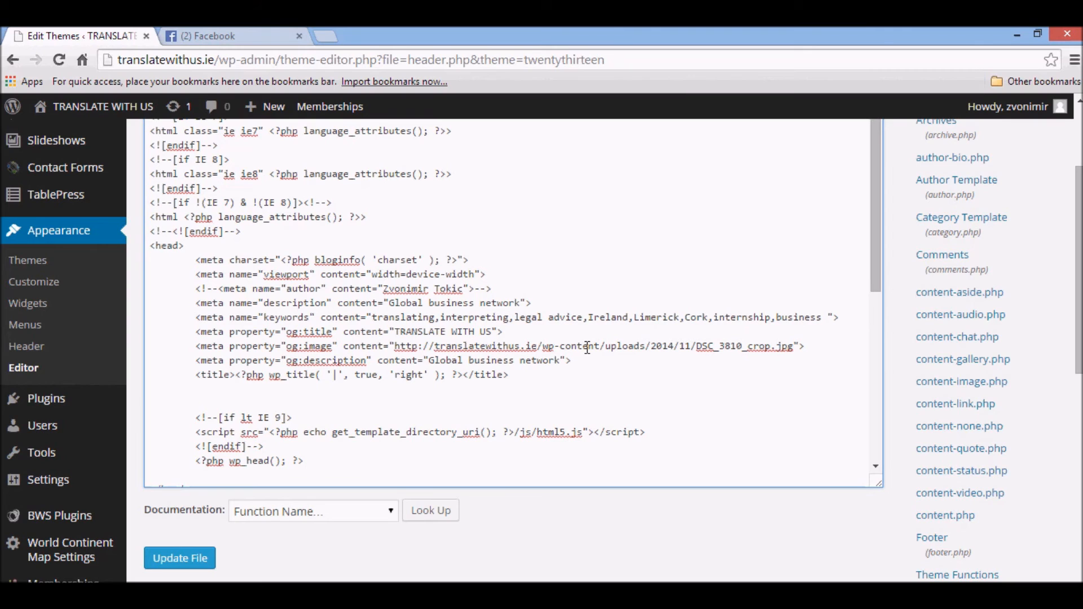
double_click(539, 360)
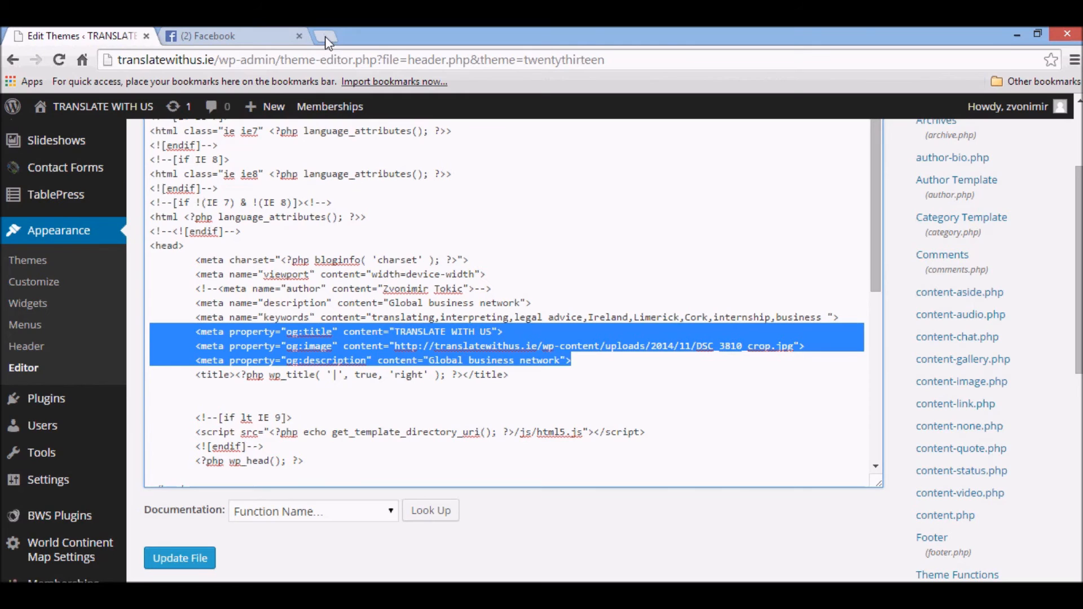
Search Google for facebook debugger in a new tab and load the Open Graph Debugger result.
left_click(326, 36)
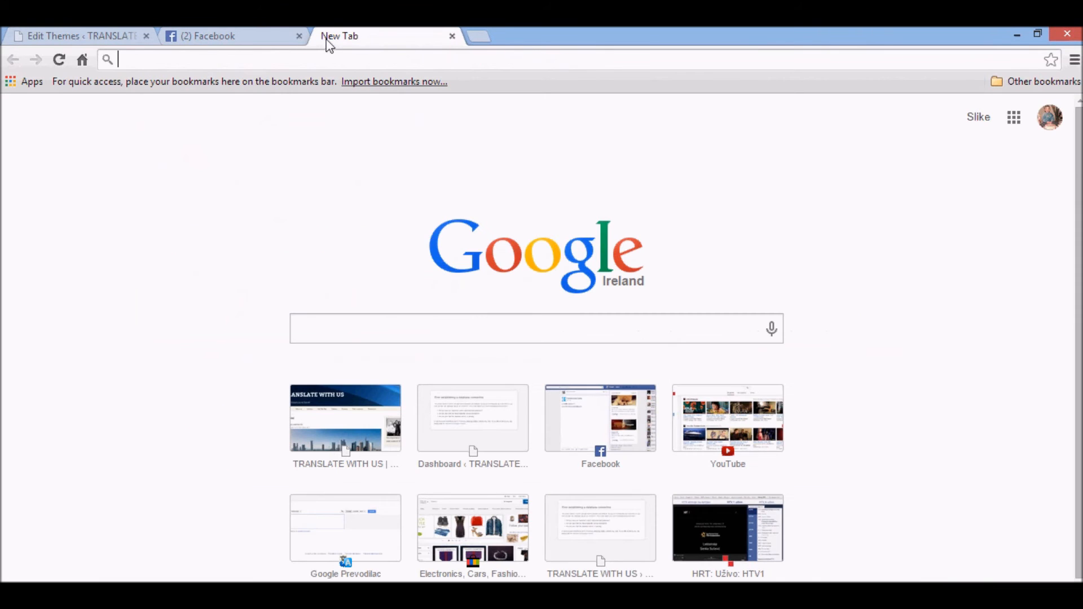
type("facebook")
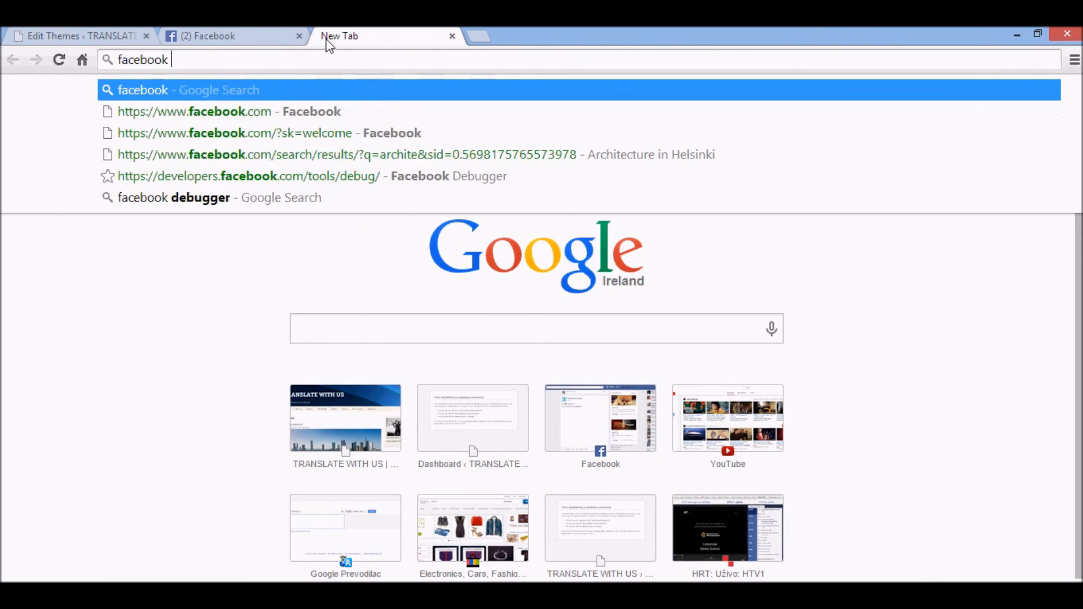
left_click(201, 197)
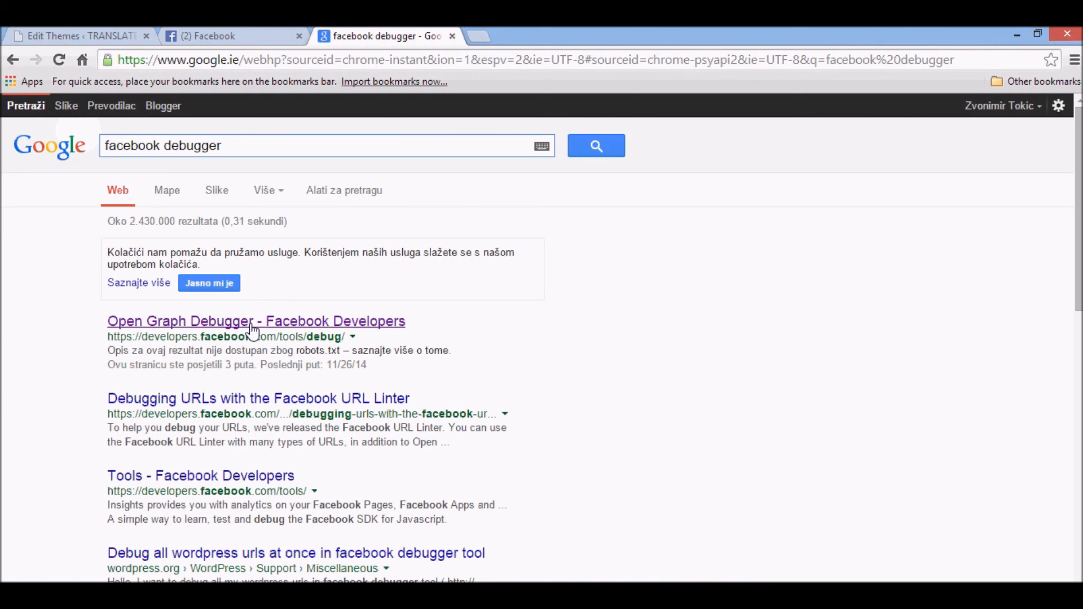
left_click(256, 321)
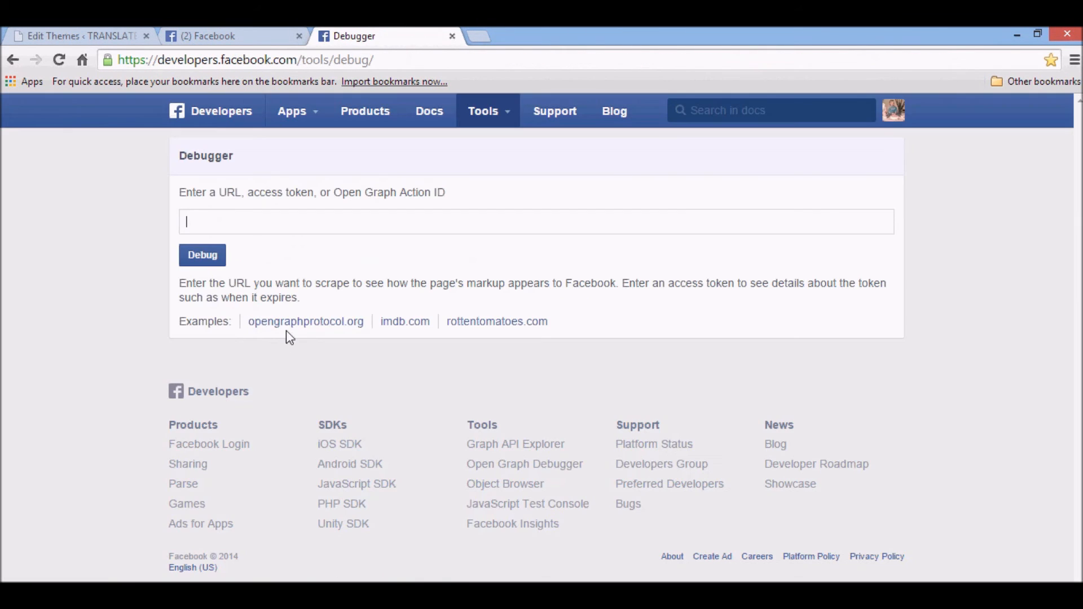
type("ww")
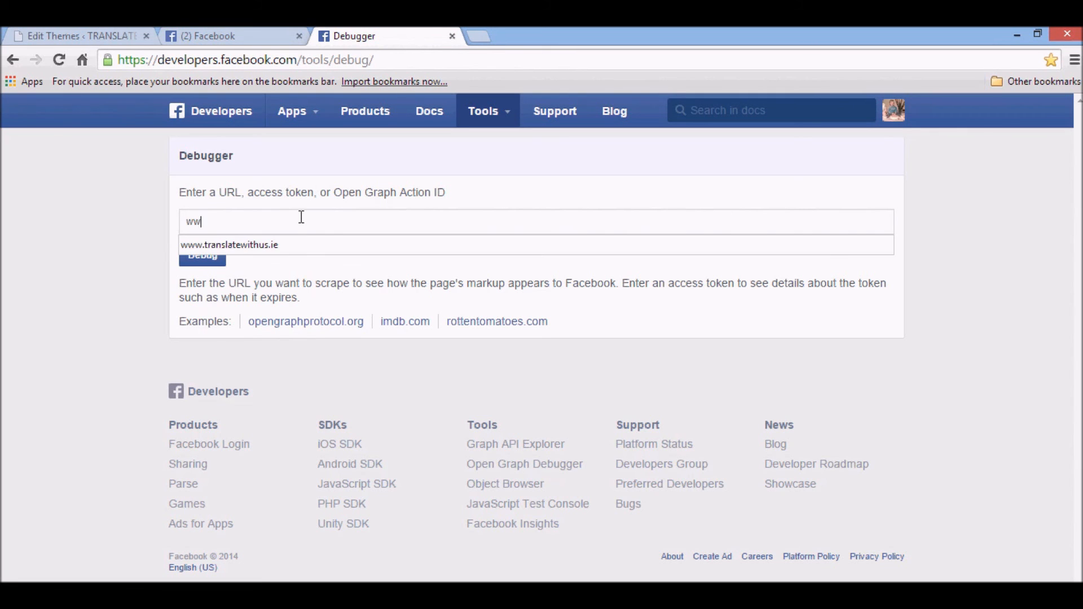
left_click(229, 245)
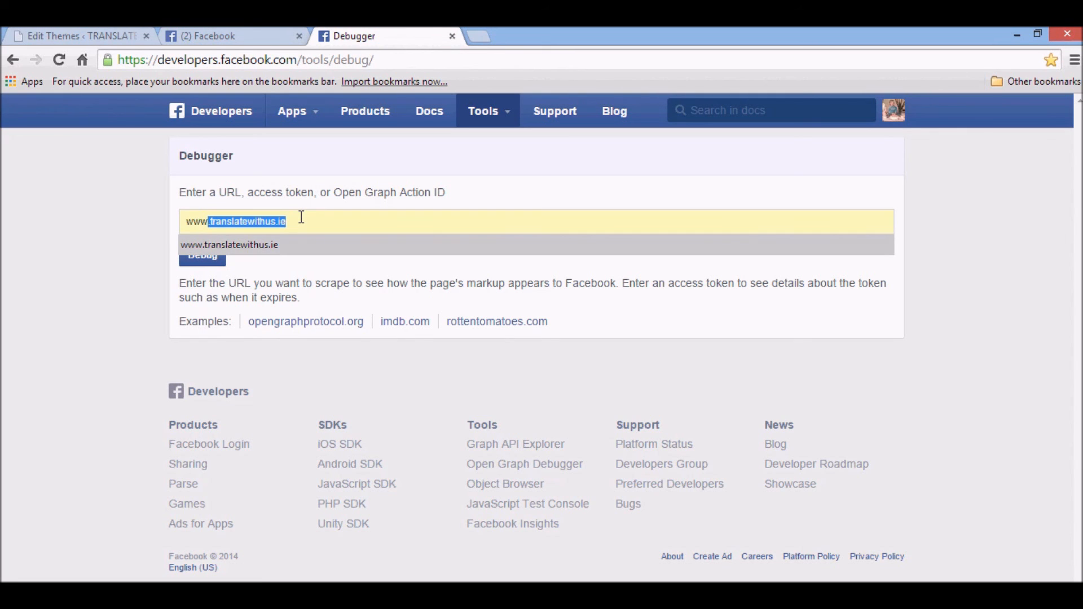
left_click(229, 245)
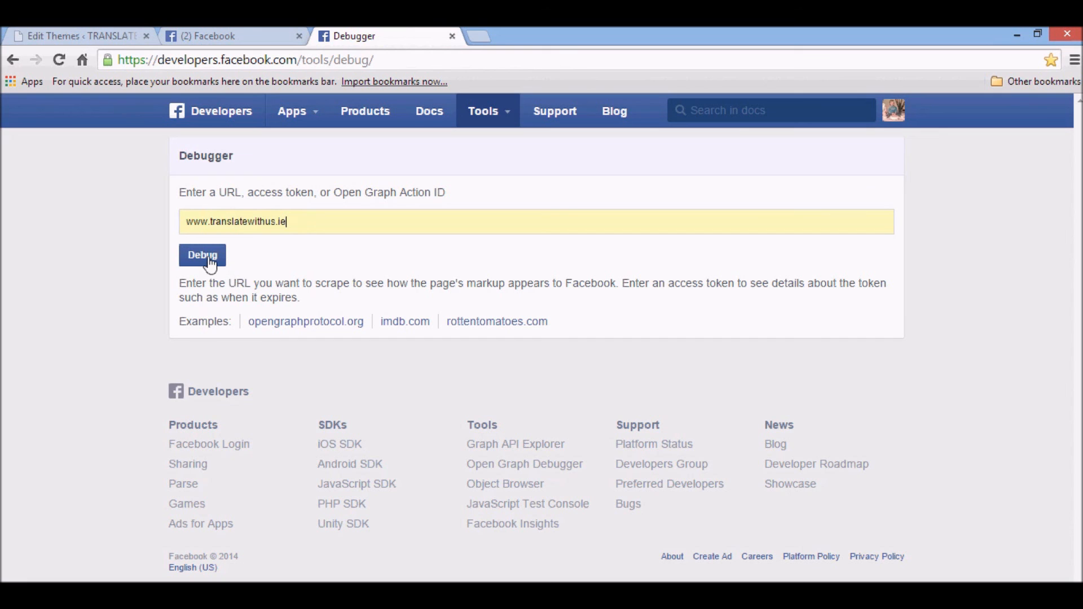
left_click(202, 255)
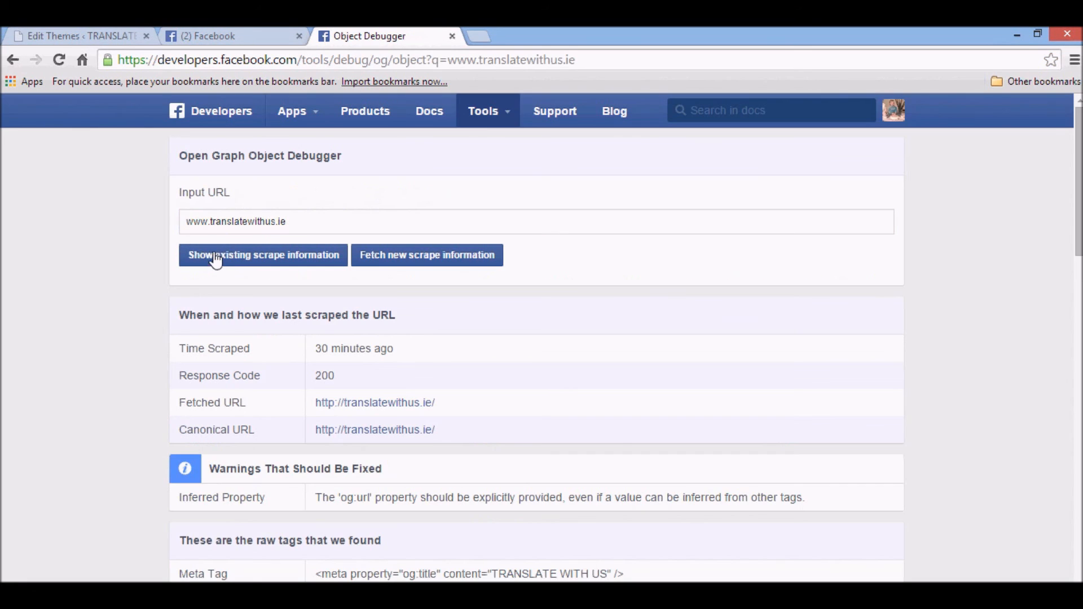
left_click(427, 255)
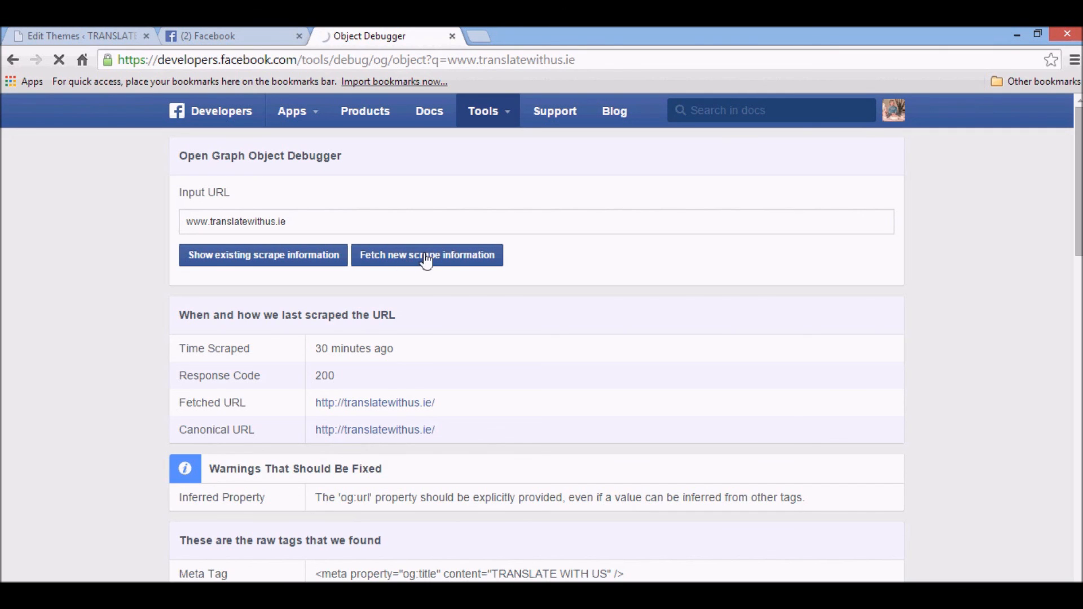
mouse_move(418, 248)
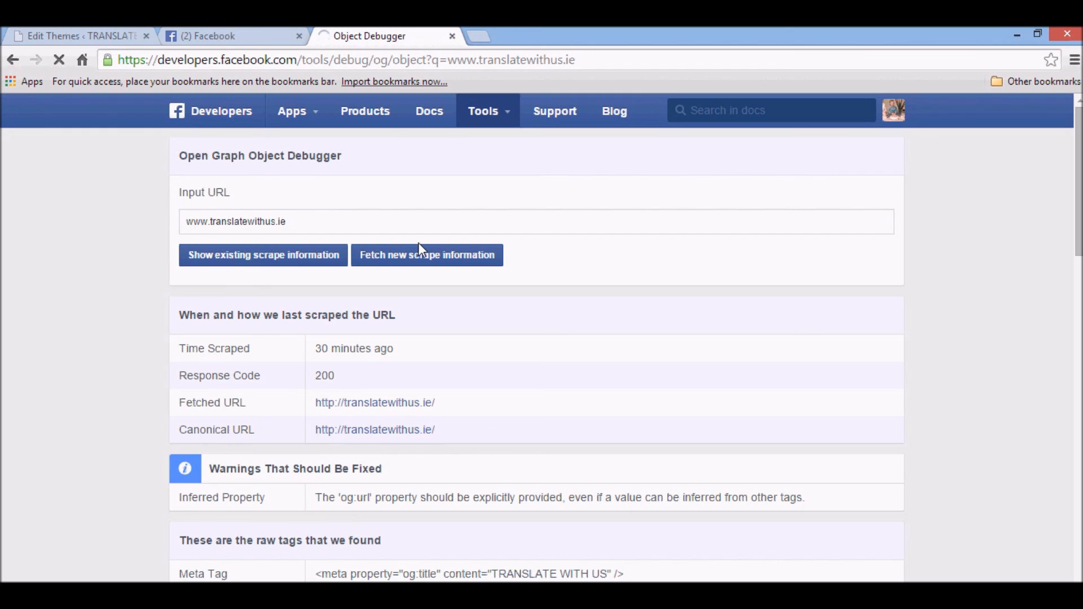
left_click(427, 255)
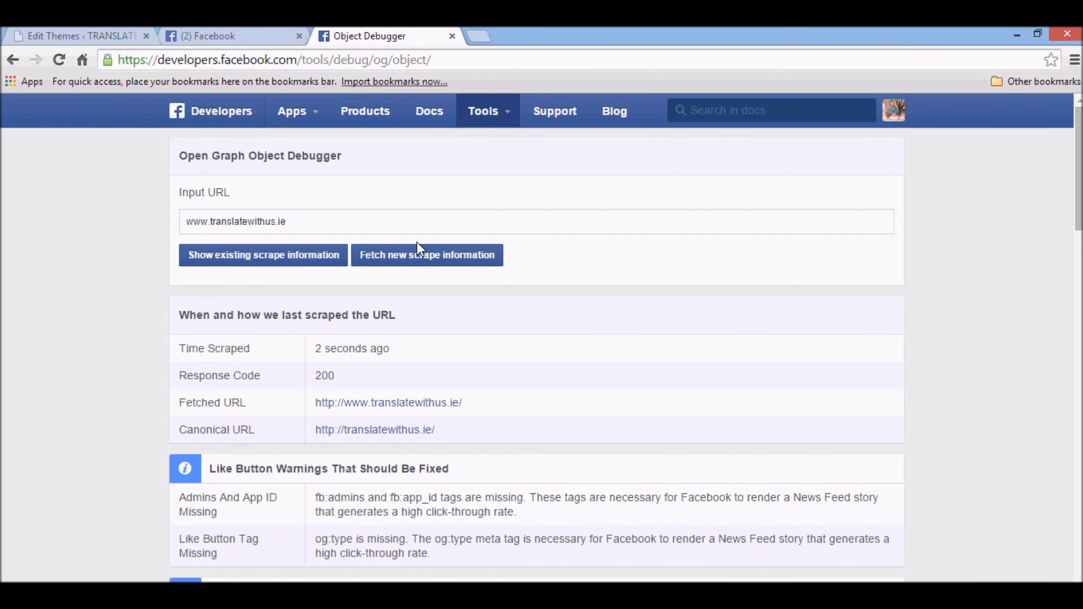
scroll("down", 3)
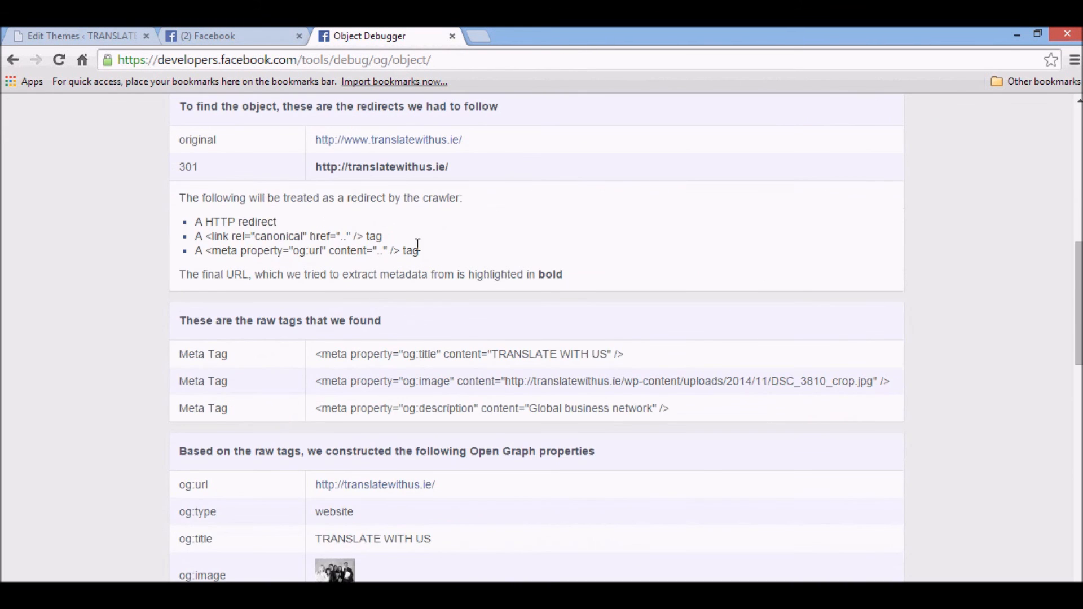
scroll("down", 3)
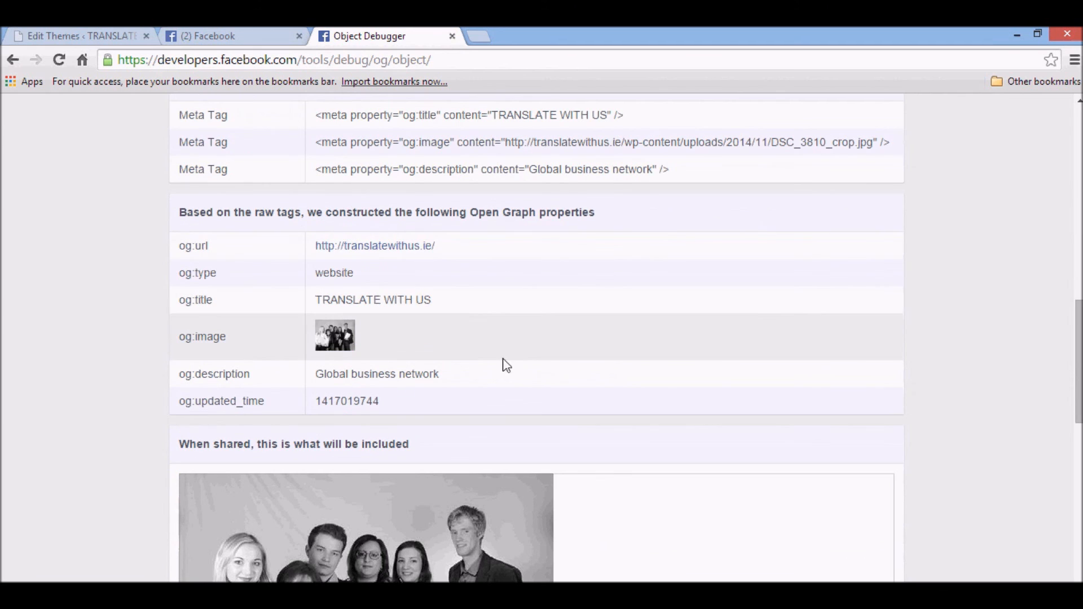